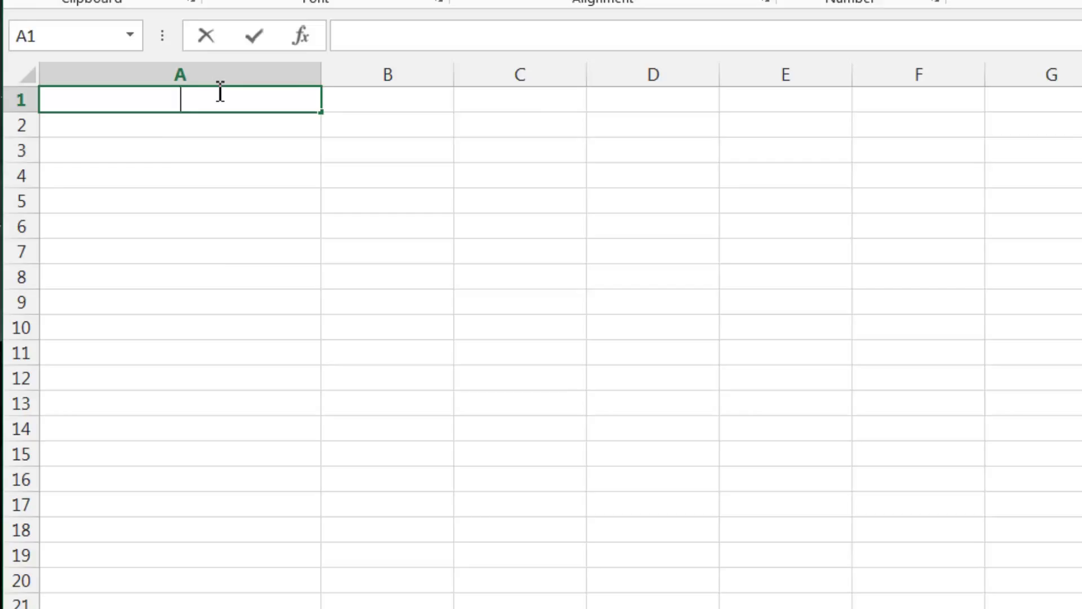
# Compare =TODAY() and =NOW() in A1 and A2, then keep =NOW() in A1 and clear A2
pyautogui.write('=today(')
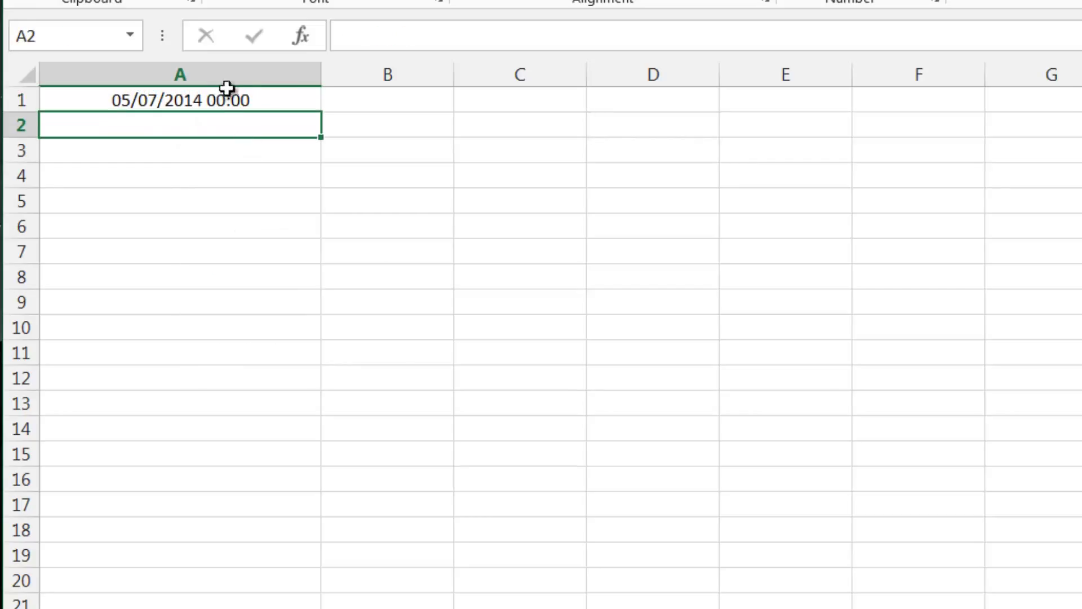
pyautogui.click(180, 100)
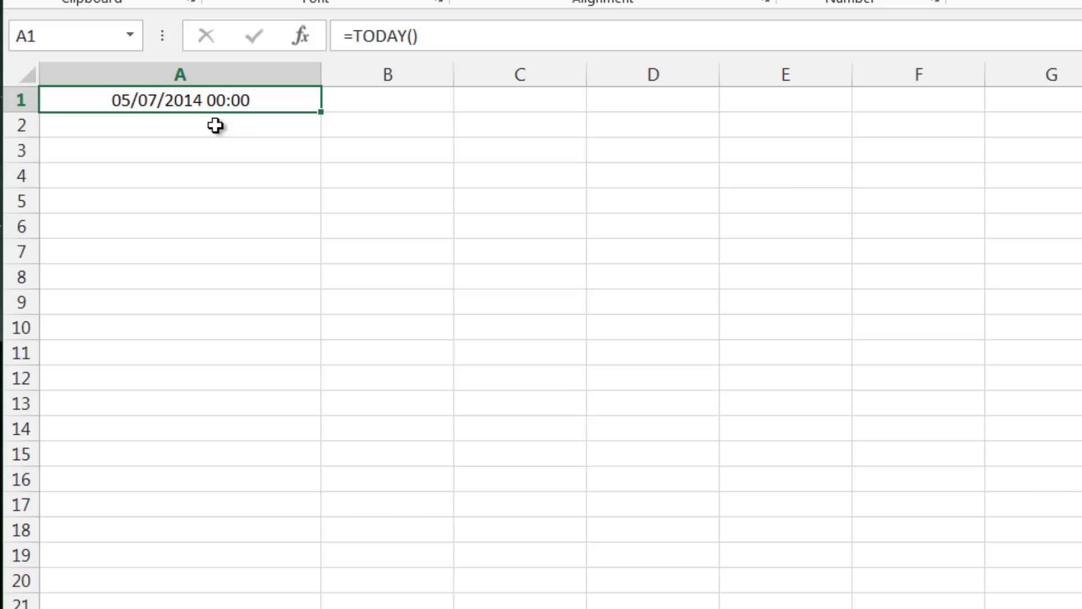
pyautogui.click(207, 125)
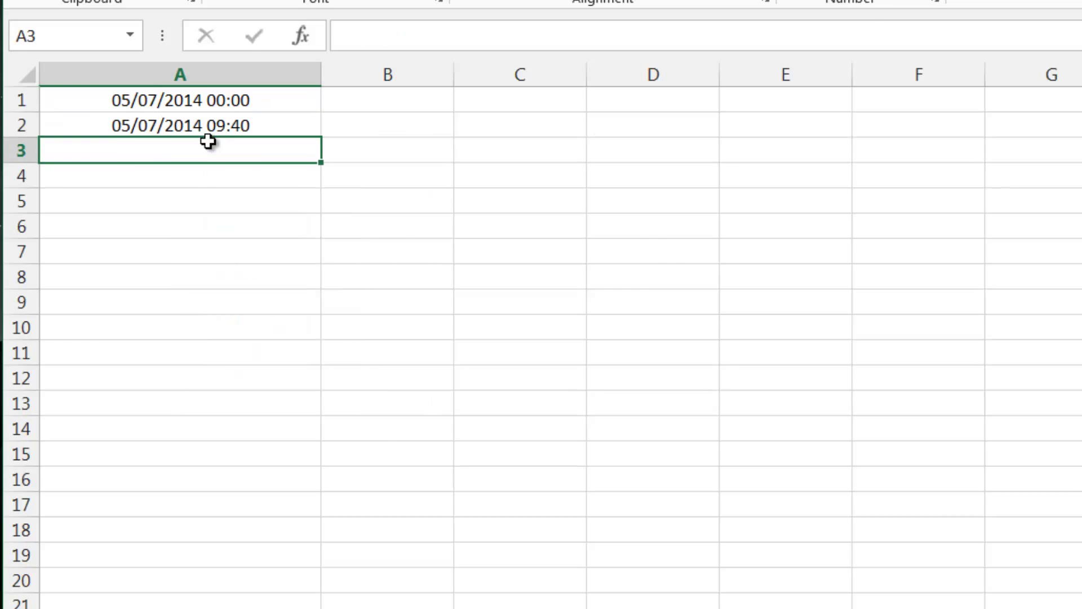
pyautogui.click(180, 99)
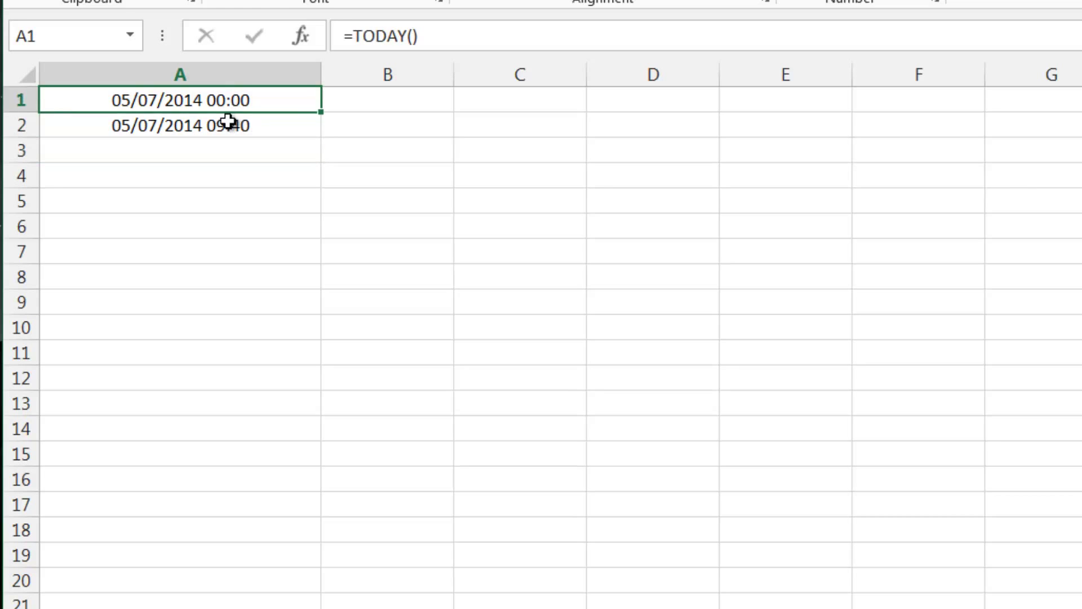
pyautogui.click(179, 123)
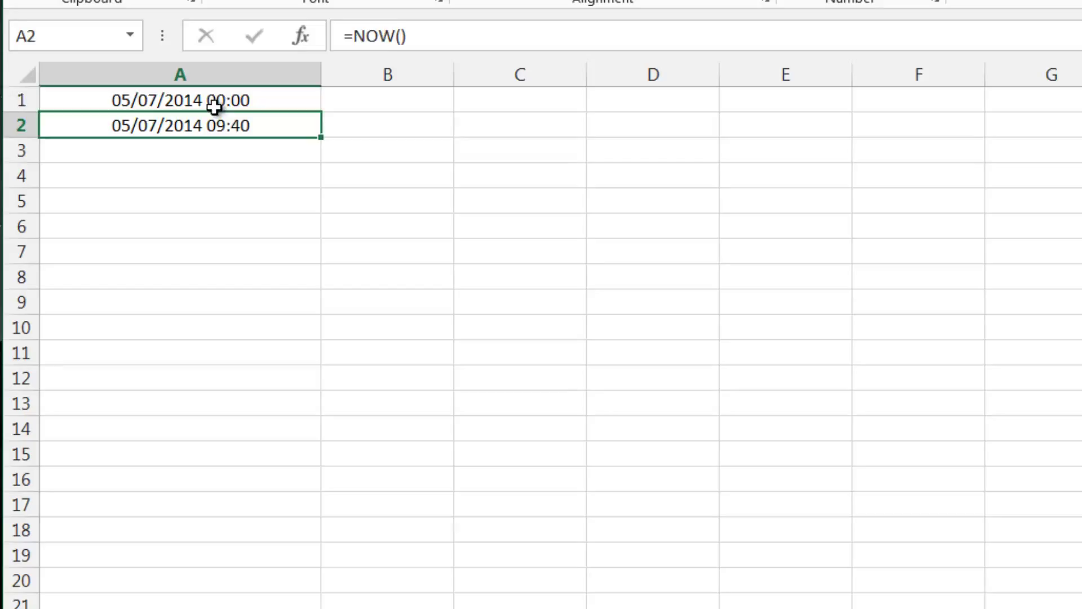
pyautogui.click(179, 99)
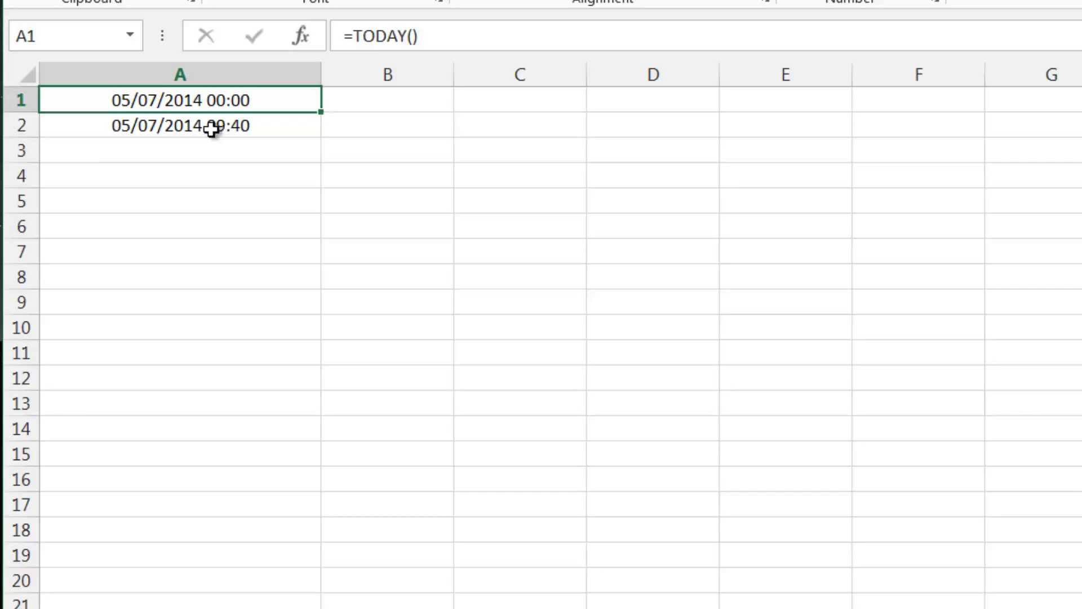
pyautogui.click(180, 125)
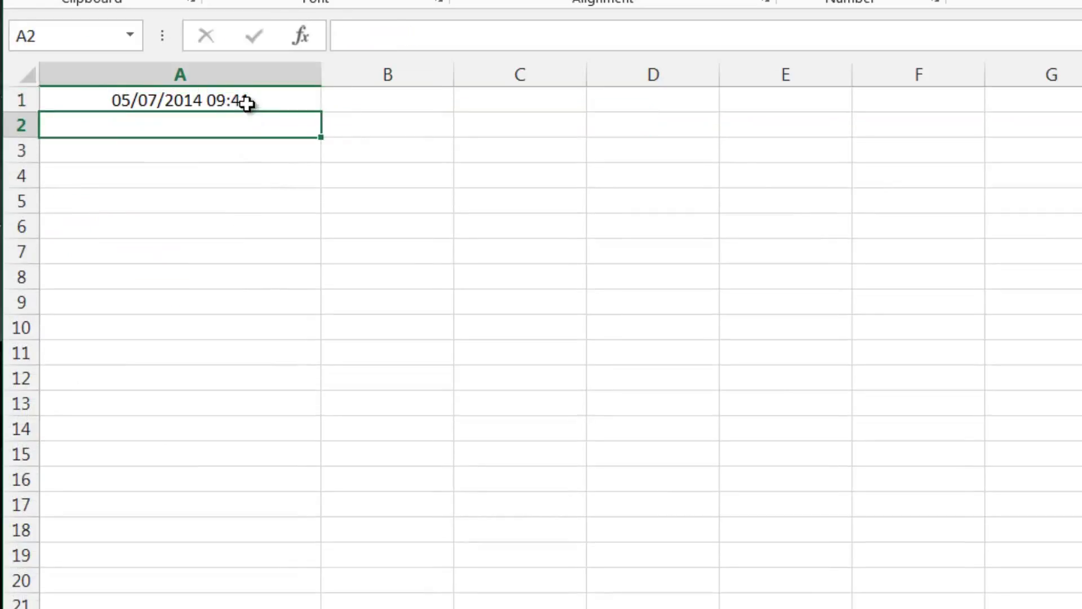
# Enter =HOUR(A1) in A2, =SECOND(A1) in A3, and a misspelled =MINTUE( formula in A4
pyautogui.click(180, 99)
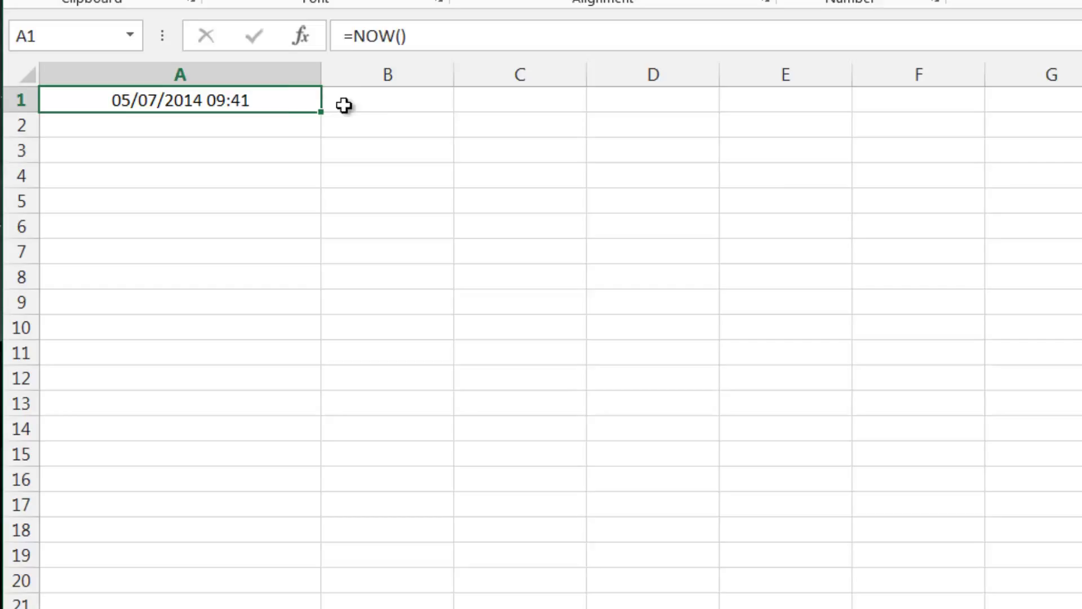
pyautogui.moveTo(208, 126)
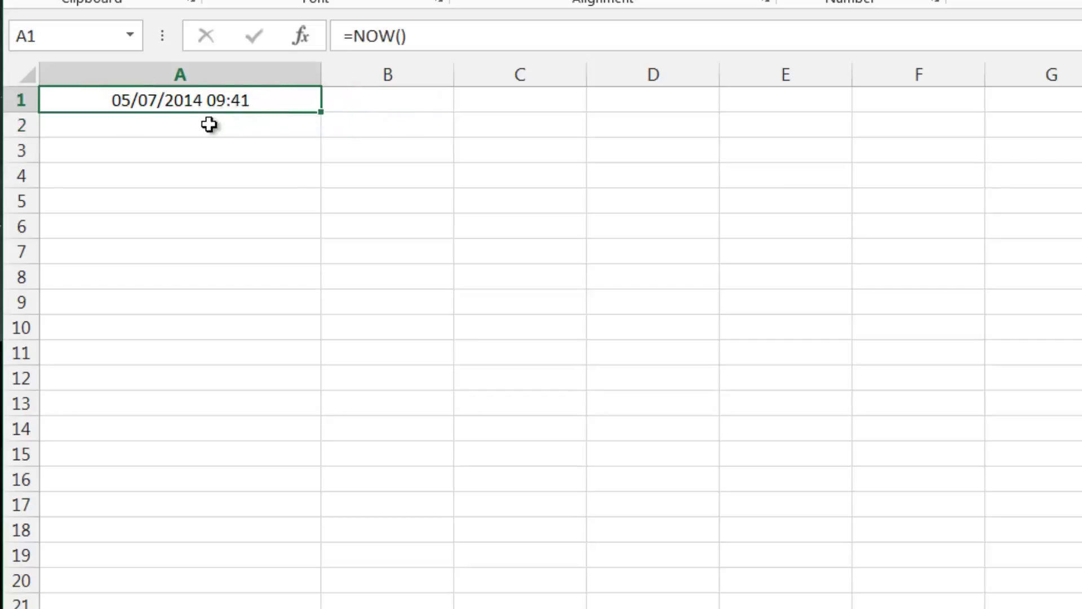
pyautogui.click(207, 125)
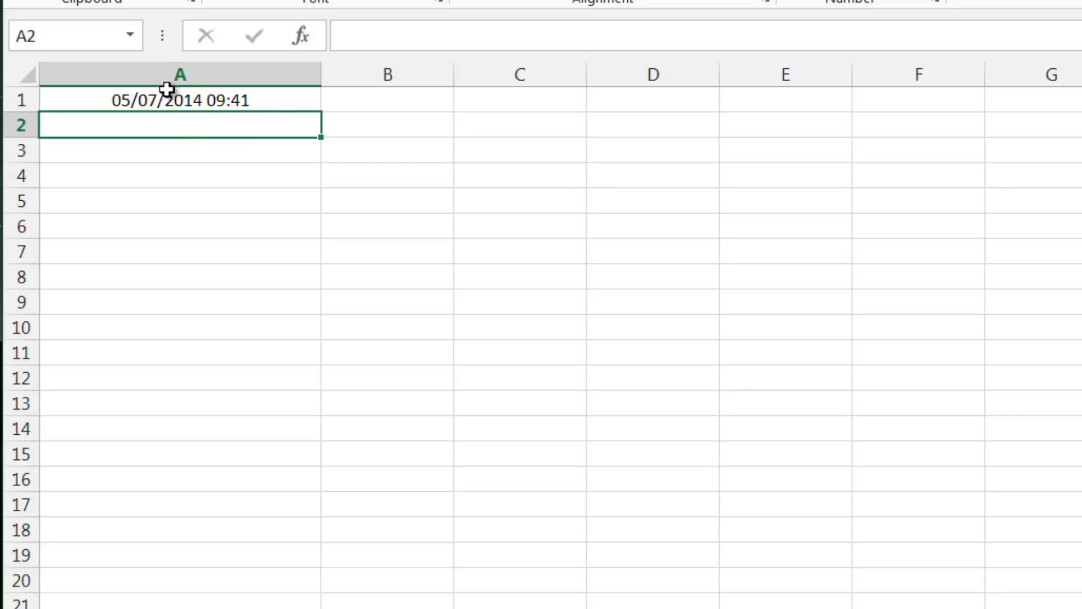
pyautogui.moveTo(225, 119)
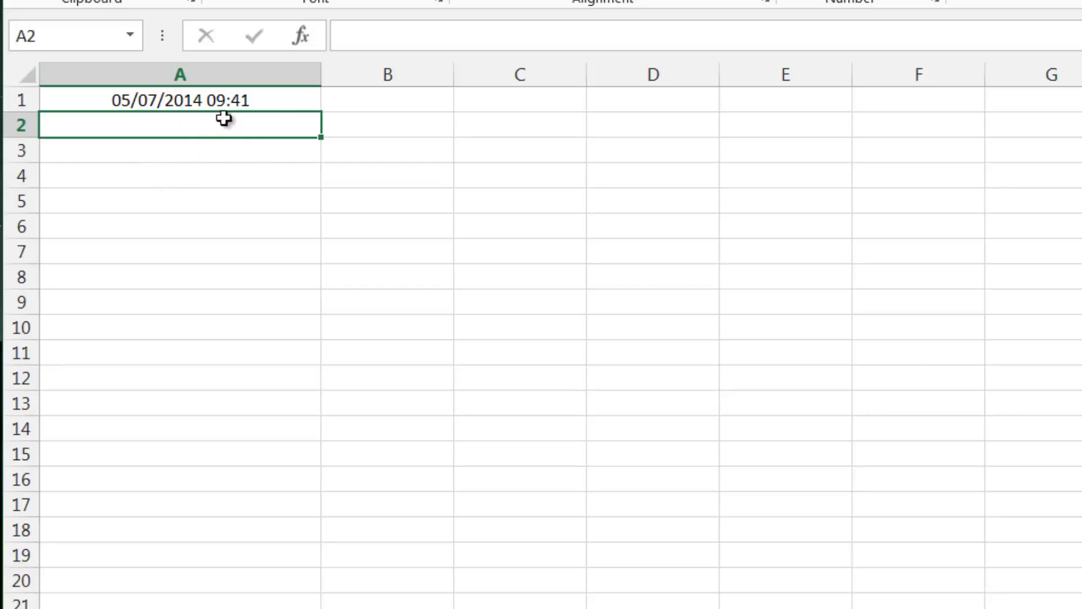
pyautogui.moveTo(222, 132)
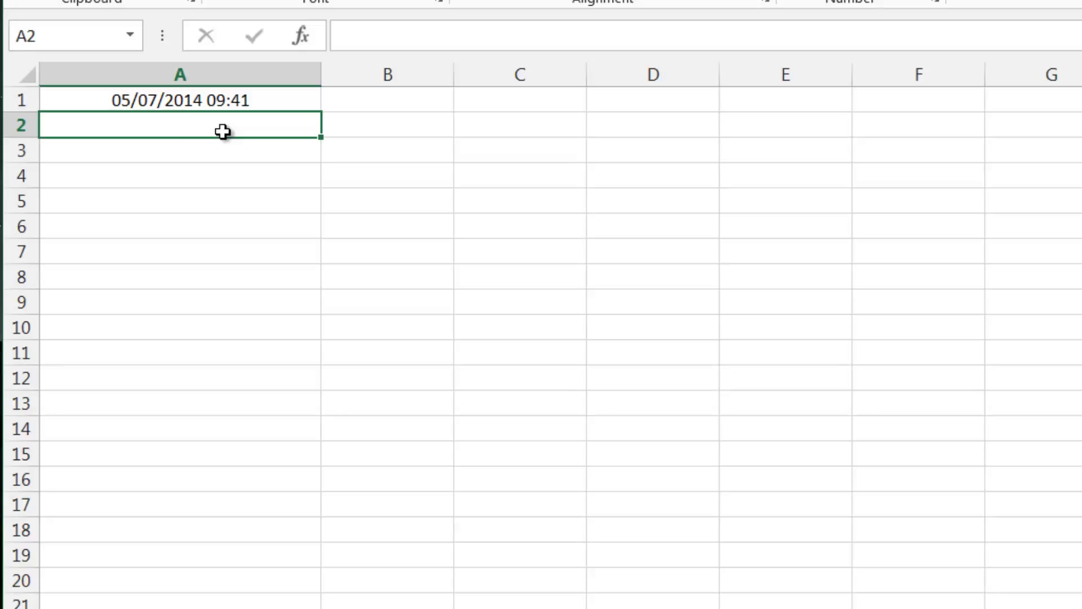
pyautogui.write('=')
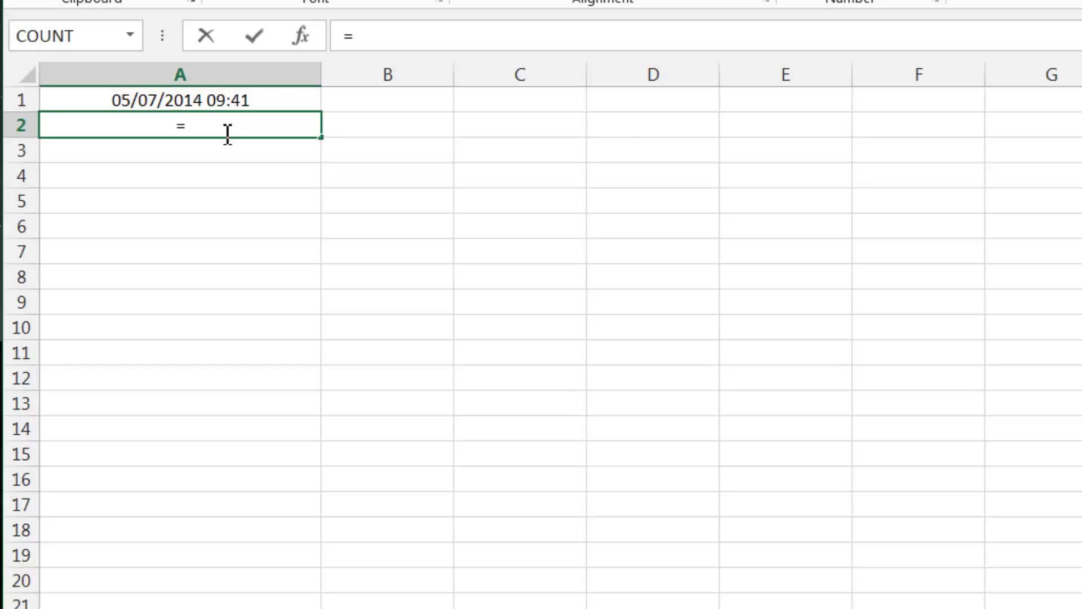
pyautogui.write('hour')
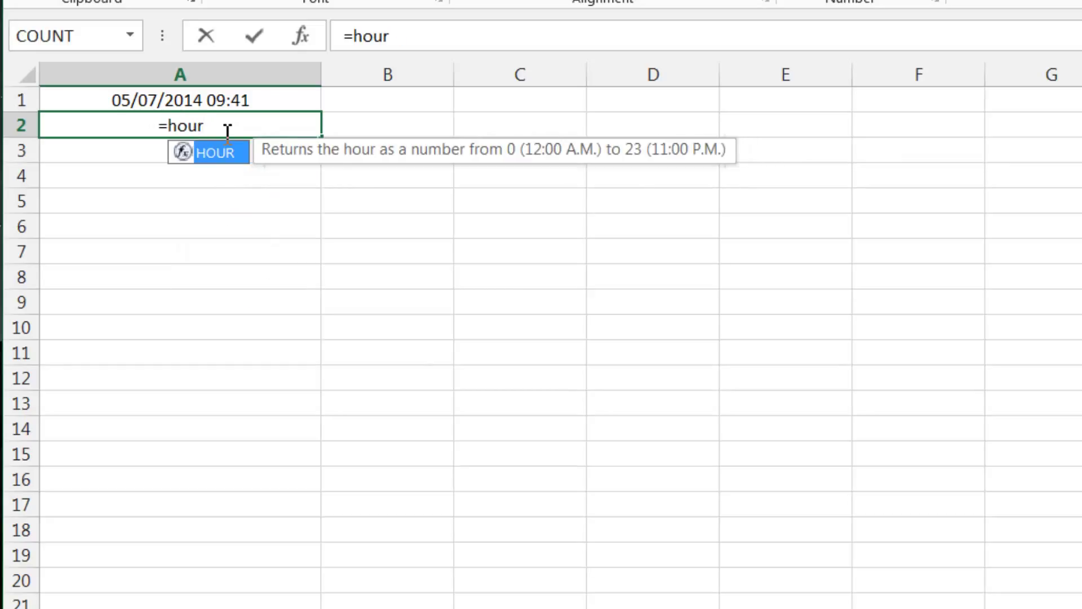
pyautogui.press('enter')
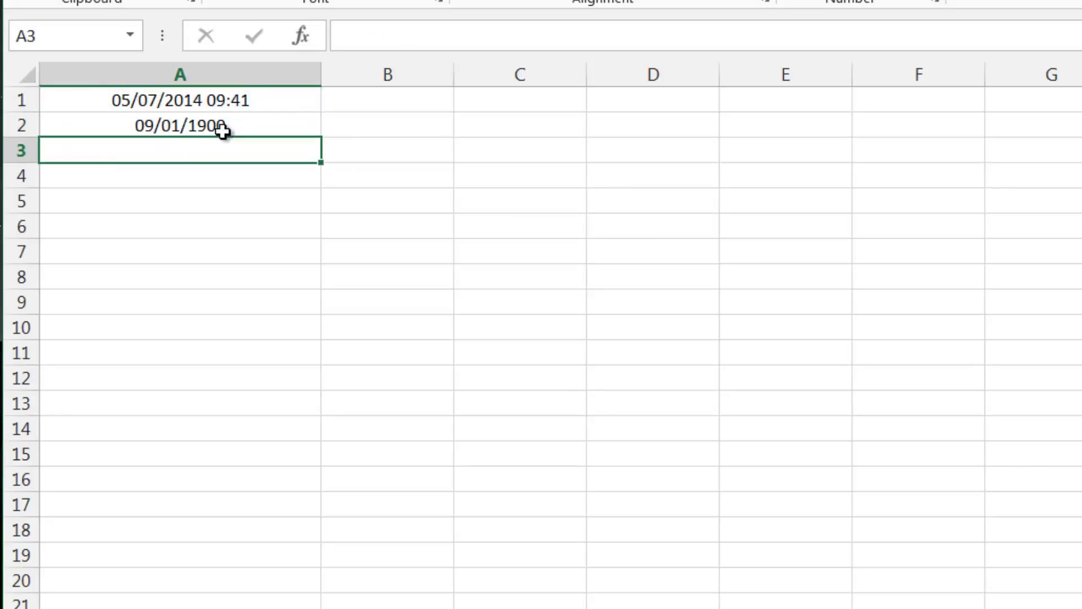
pyautogui.write('=secon')
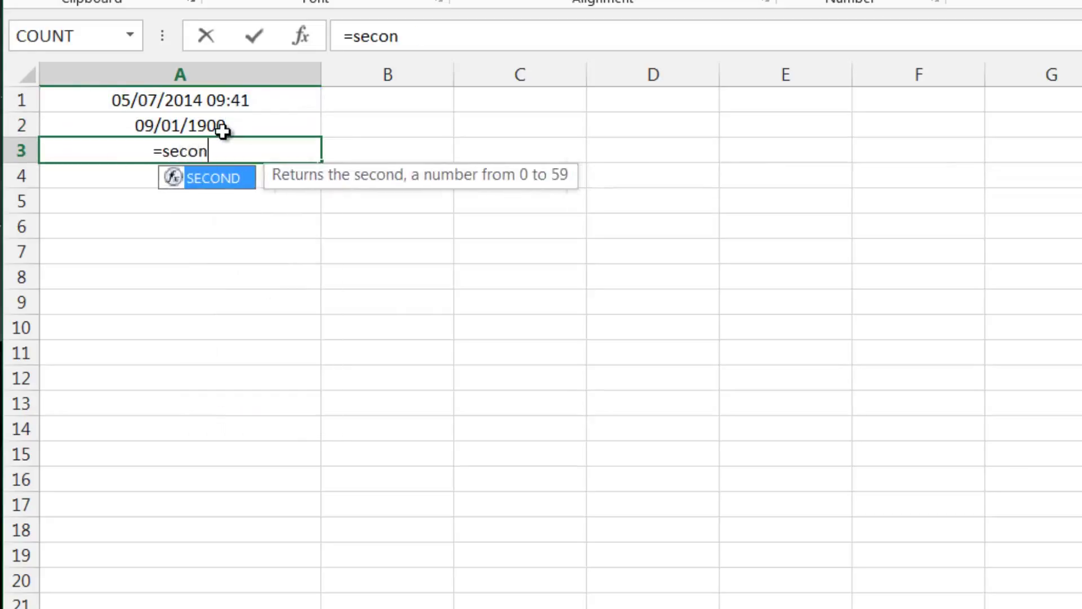
pyautogui.click(179, 100)
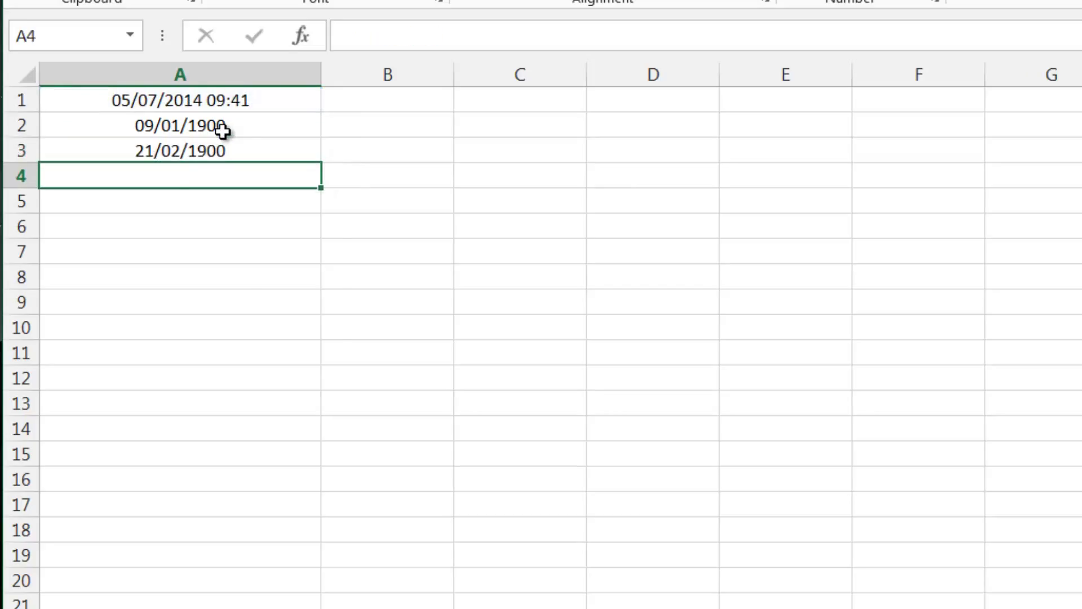
pyautogui.write('=mintue(')
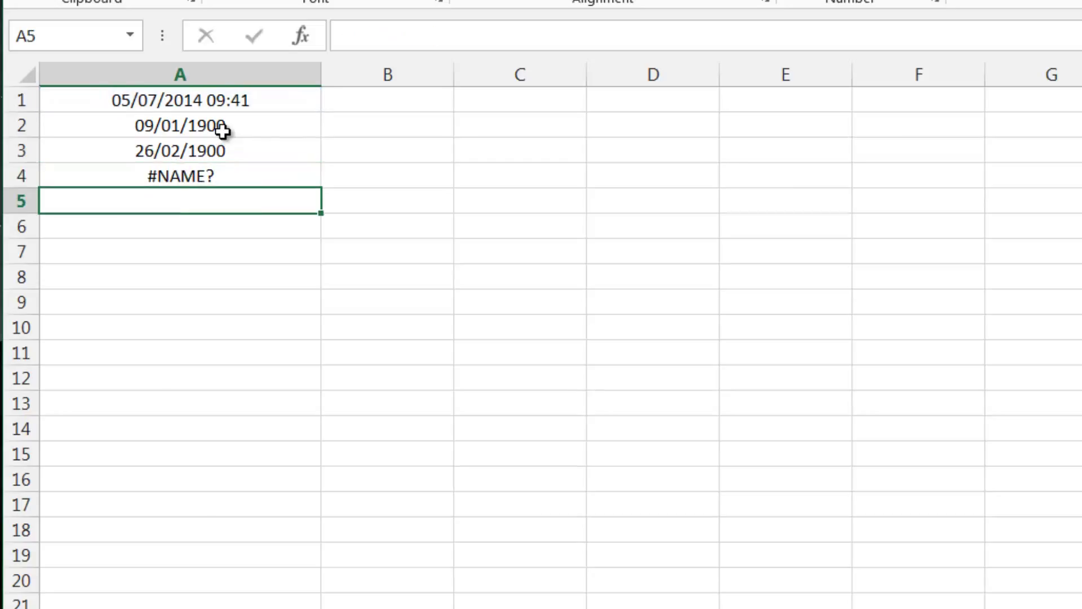
# Format cells A2:A4 as General so the time parts display as plain numbers
pyautogui.click(180, 175)
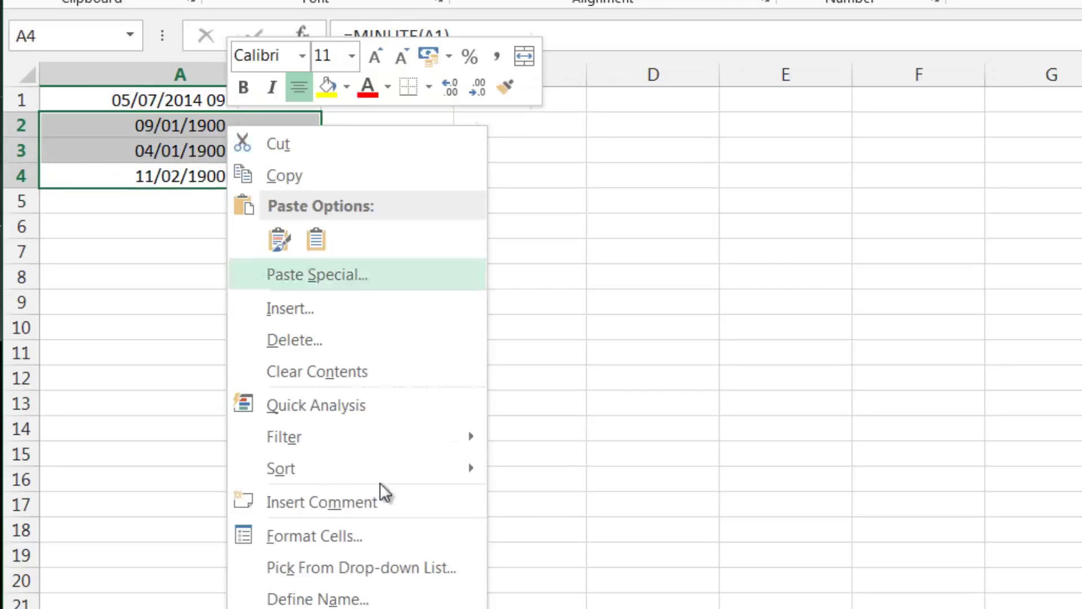
pyautogui.click(313, 535)
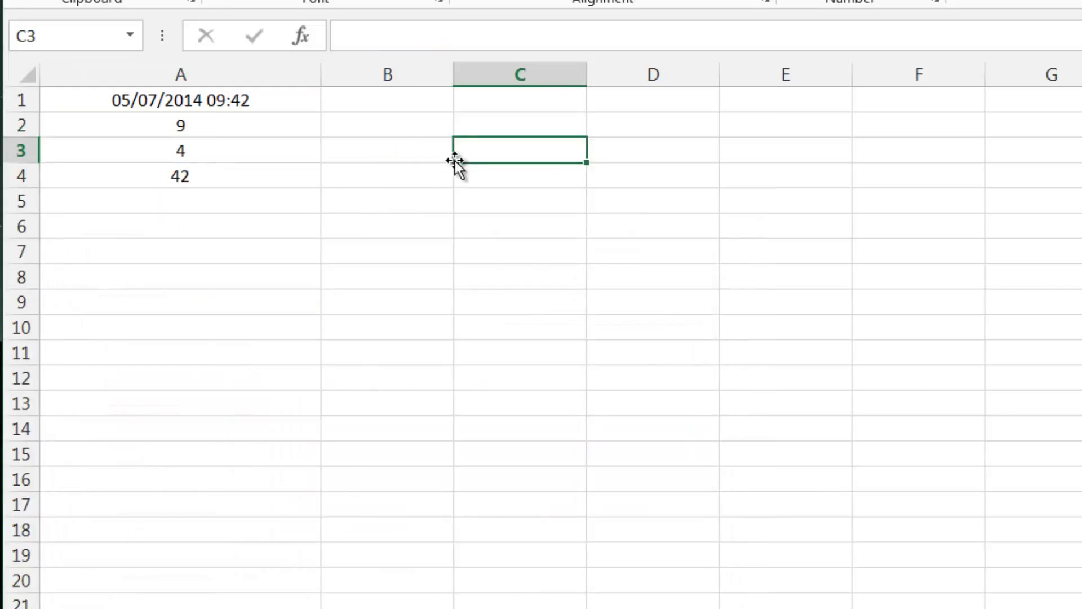
pyautogui.click(181, 125)
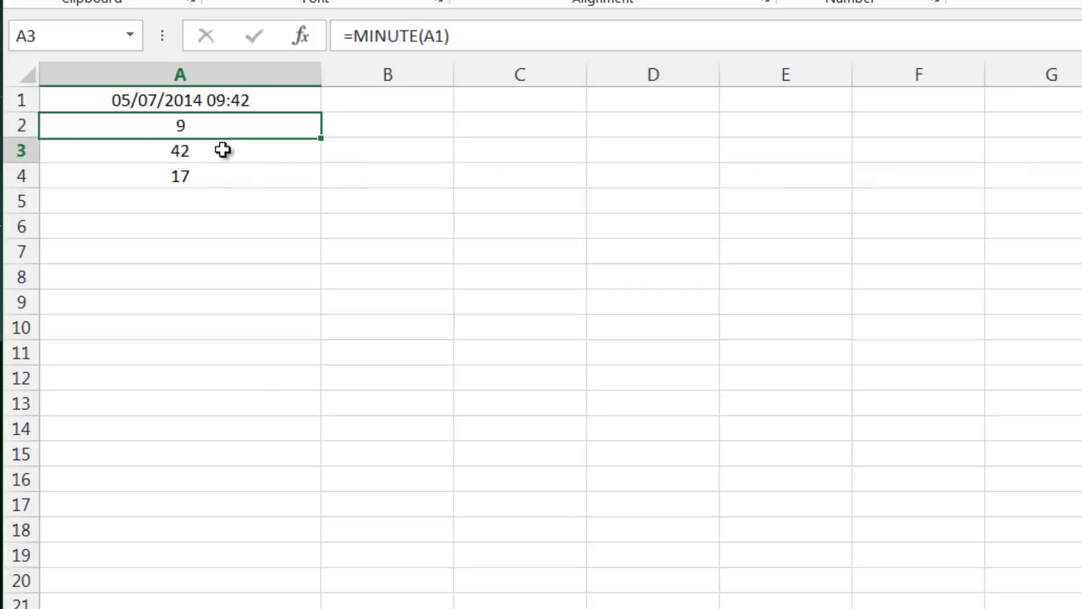
# Fix the MINUTE formula so A2:A4 show hour 9, minute 42 and second 17
pyautogui.click(181, 126)
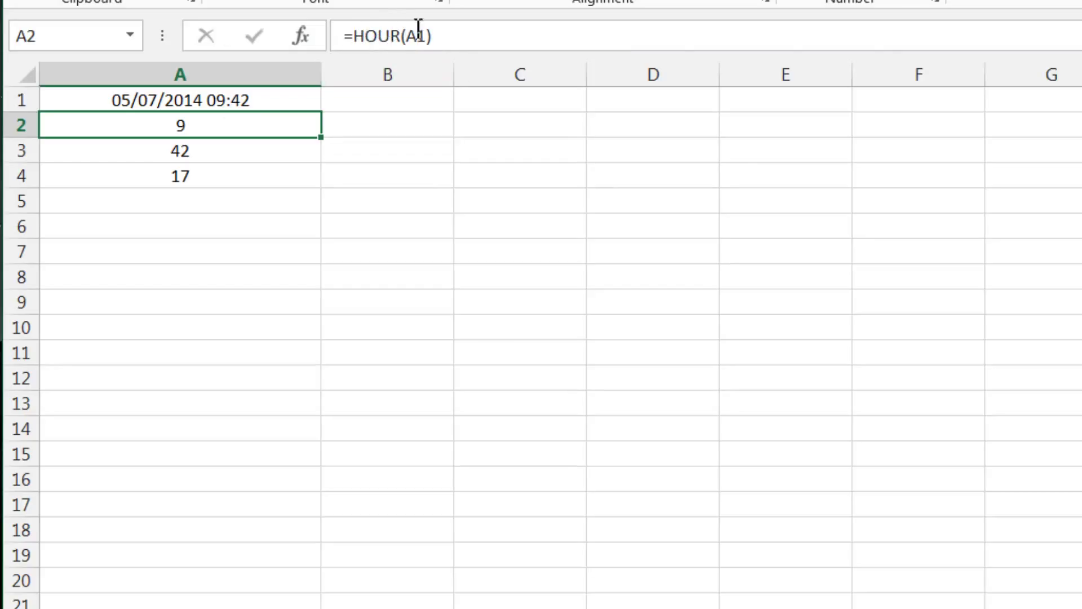
pyautogui.click(179, 150)
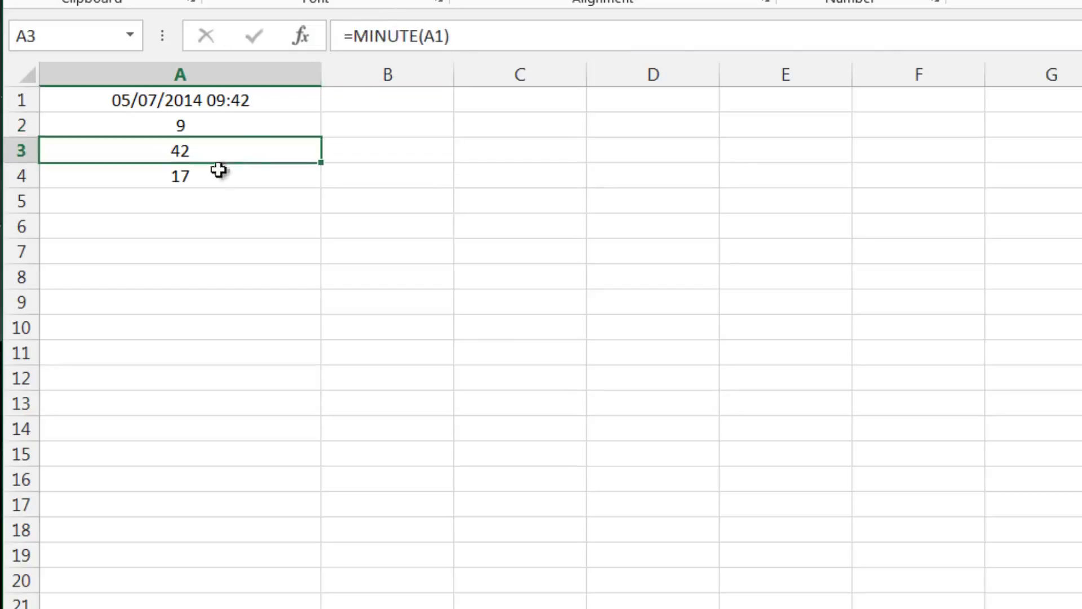
pyautogui.moveTo(228, 134)
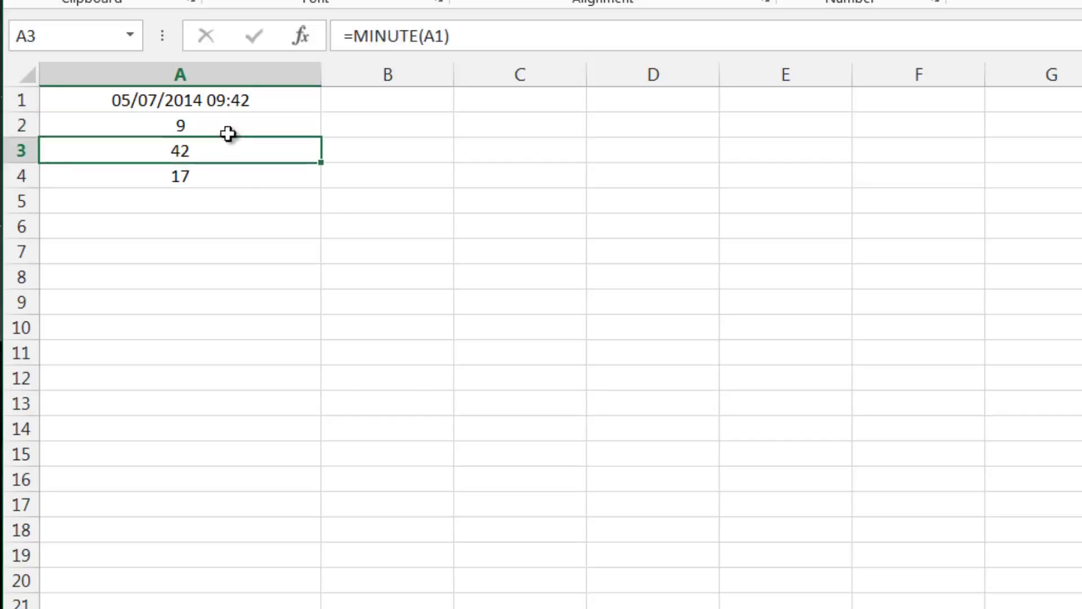
pyautogui.moveTo(250, 150)
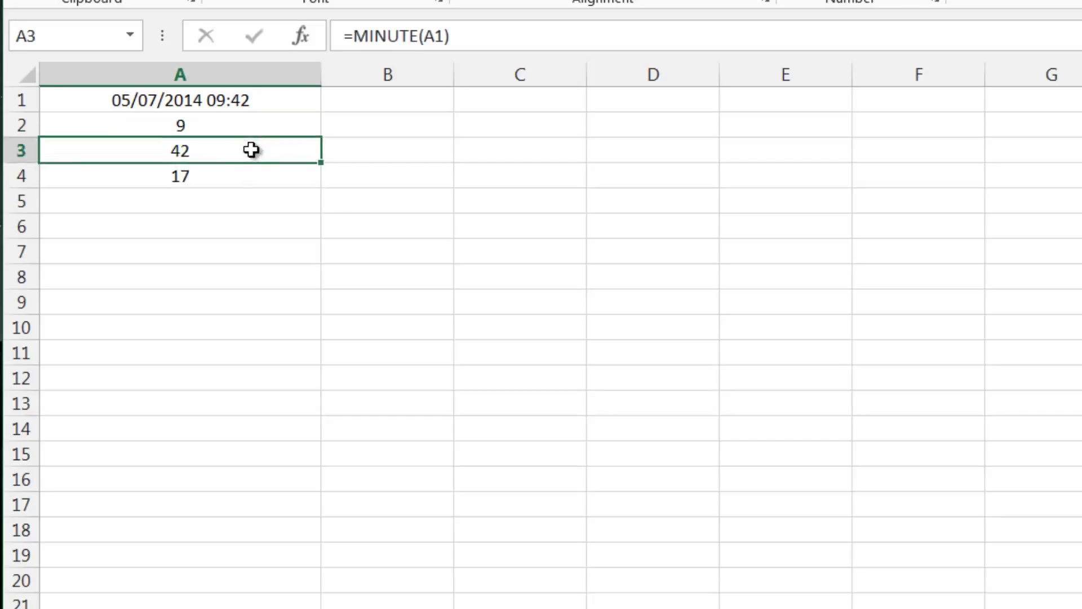
pyautogui.click(386, 150)
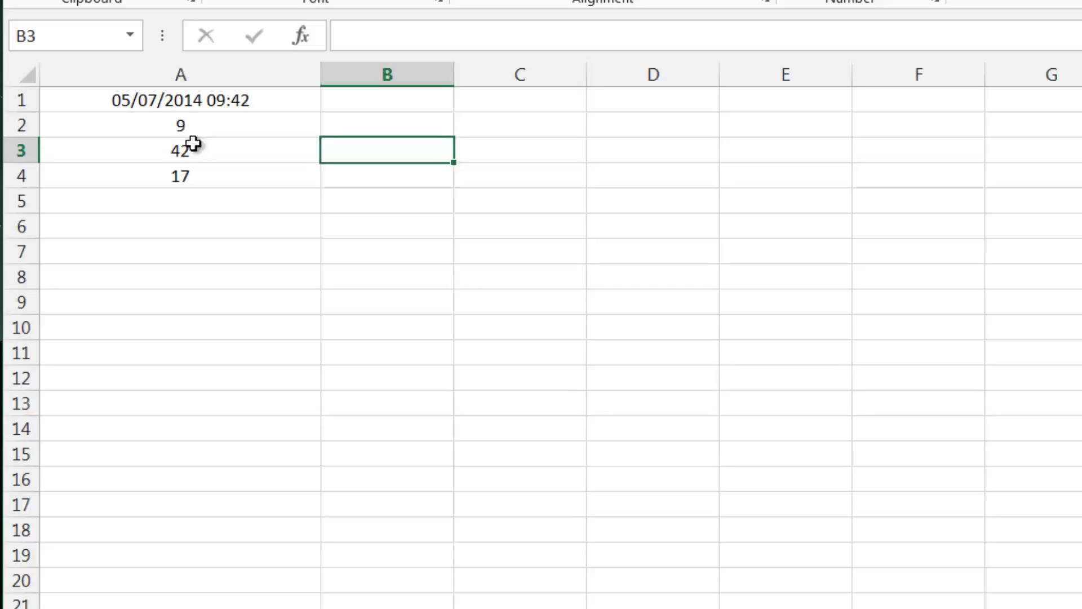
pyautogui.click(180, 200)
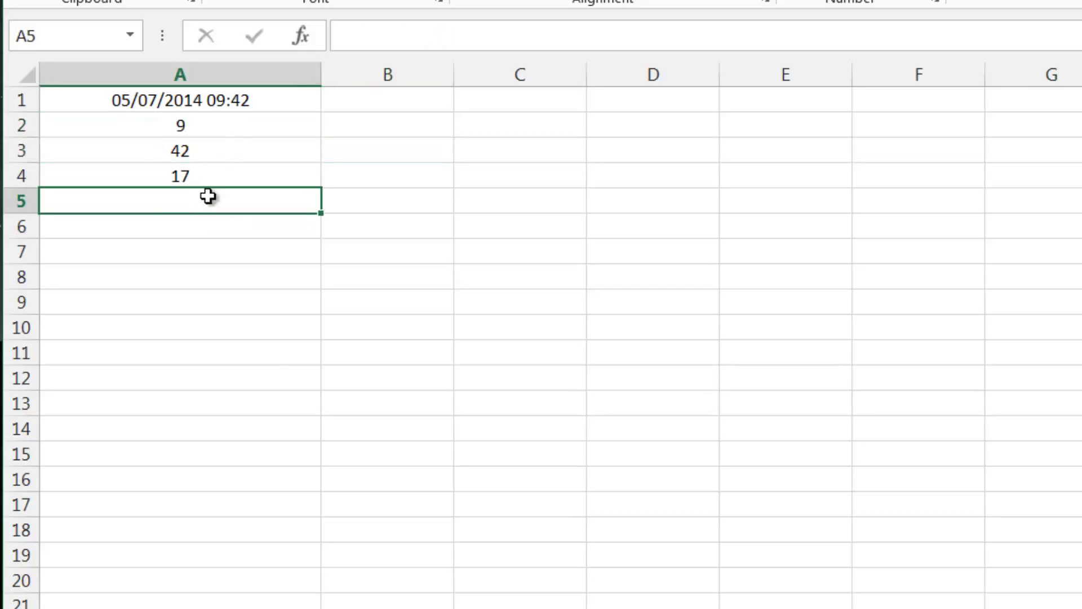
pyautogui.moveTo(218, 143)
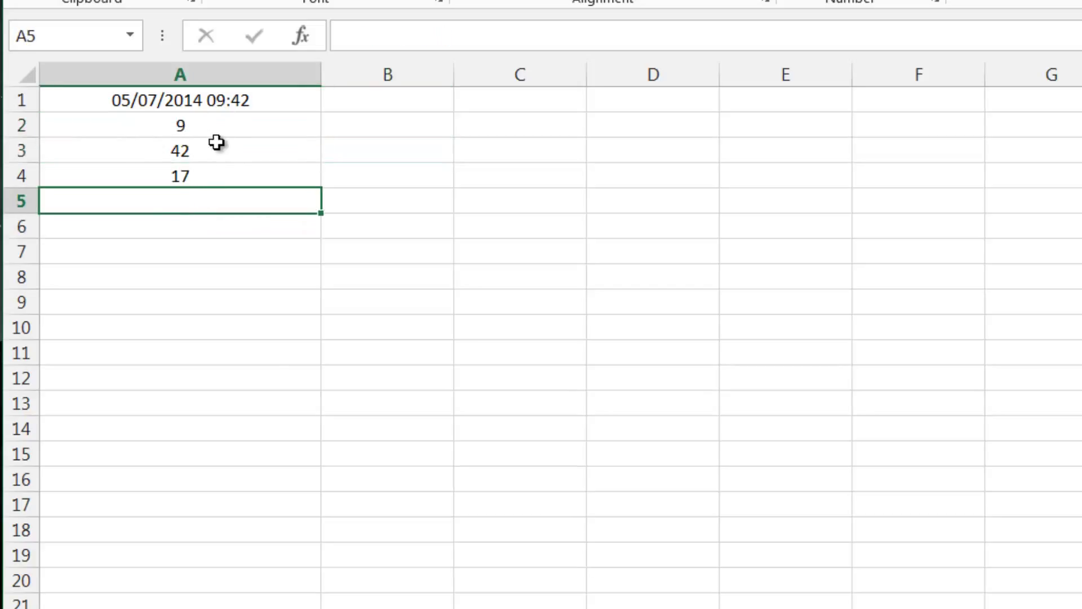
# Build =TIME(A2+1,A3,A4) in A5 to show 10:43 AM, and copy it
pyautogui.click(180, 125)
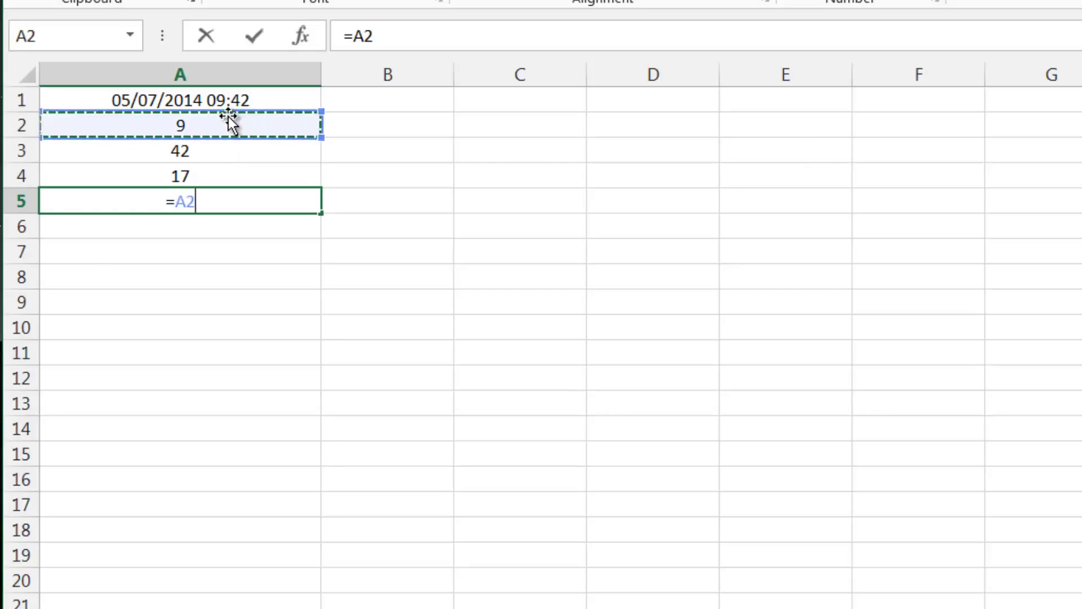
pyautogui.write('ti')
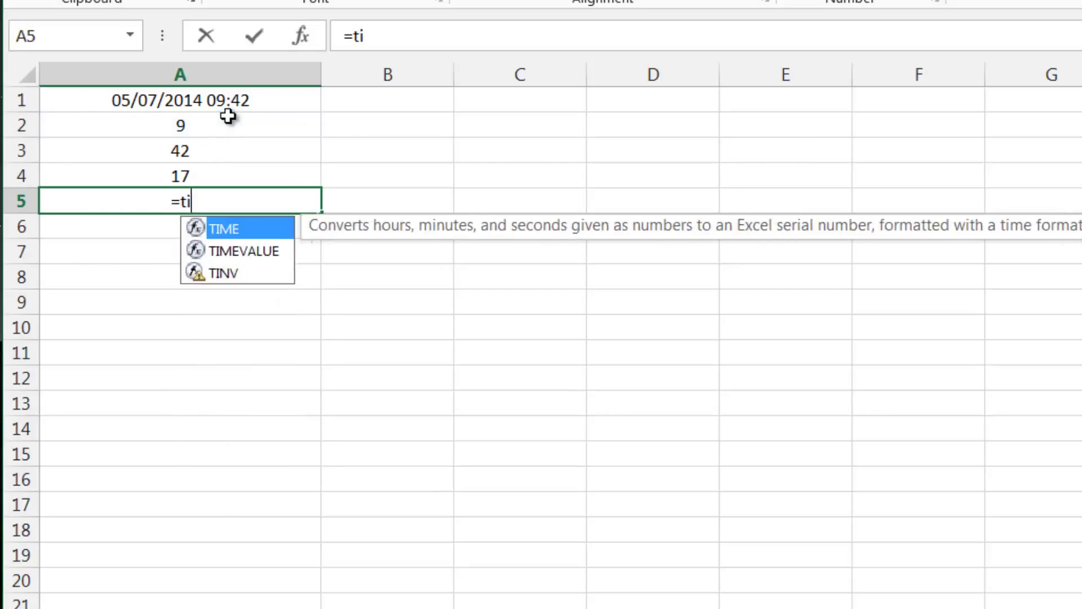
pyautogui.write('me')
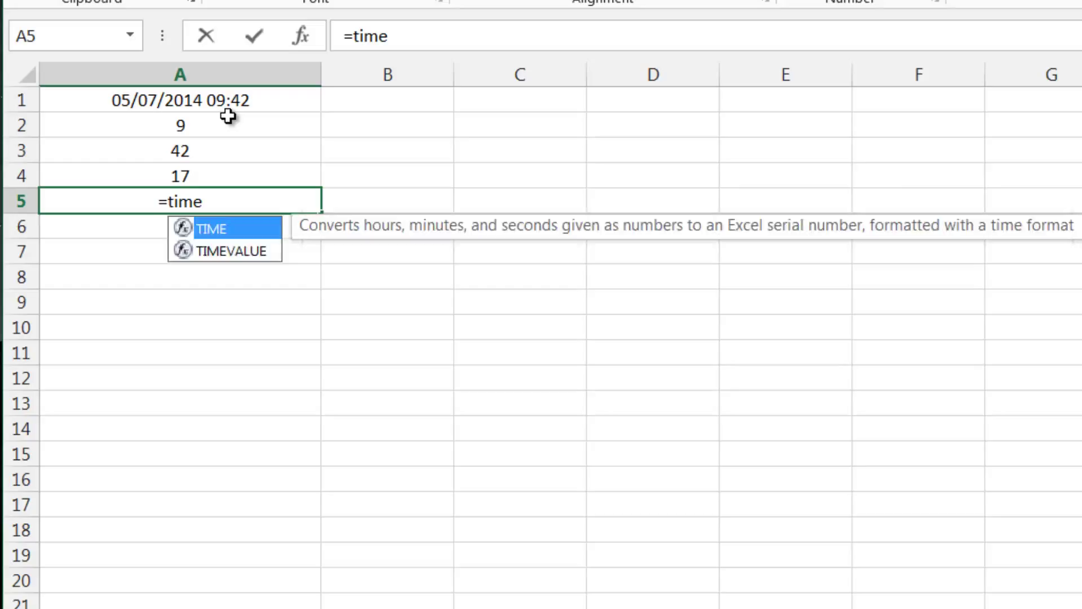
pyautogui.write('(')
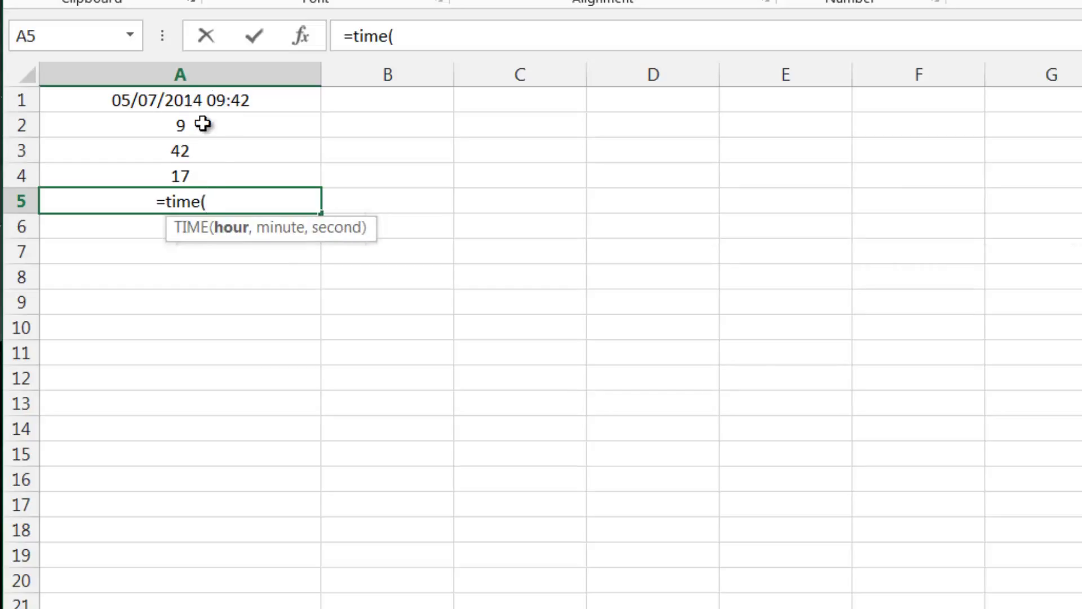
pyautogui.click(179, 125)
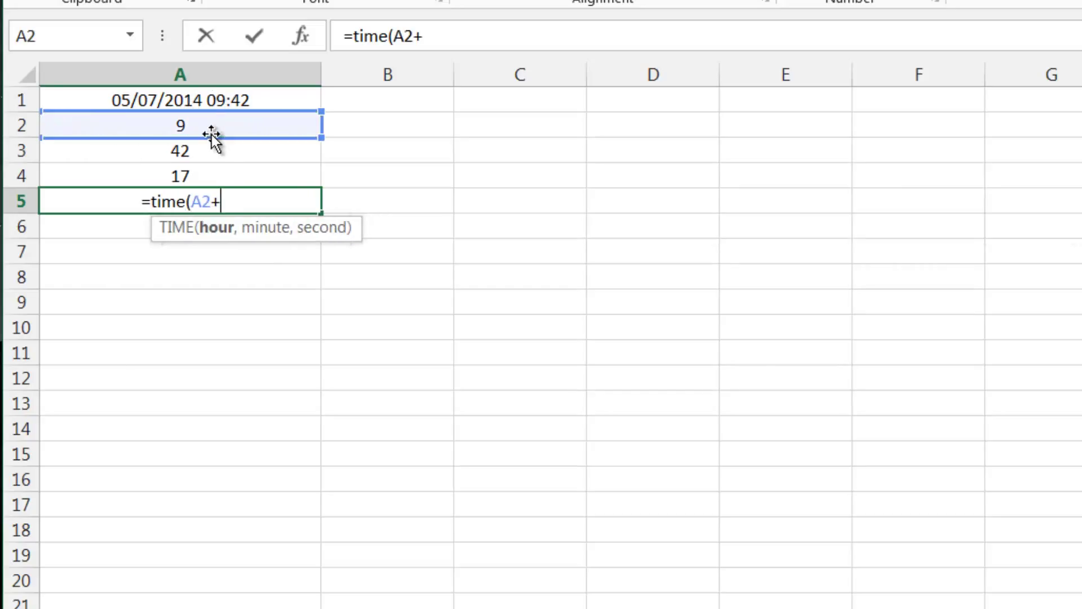
pyautogui.write('1,')
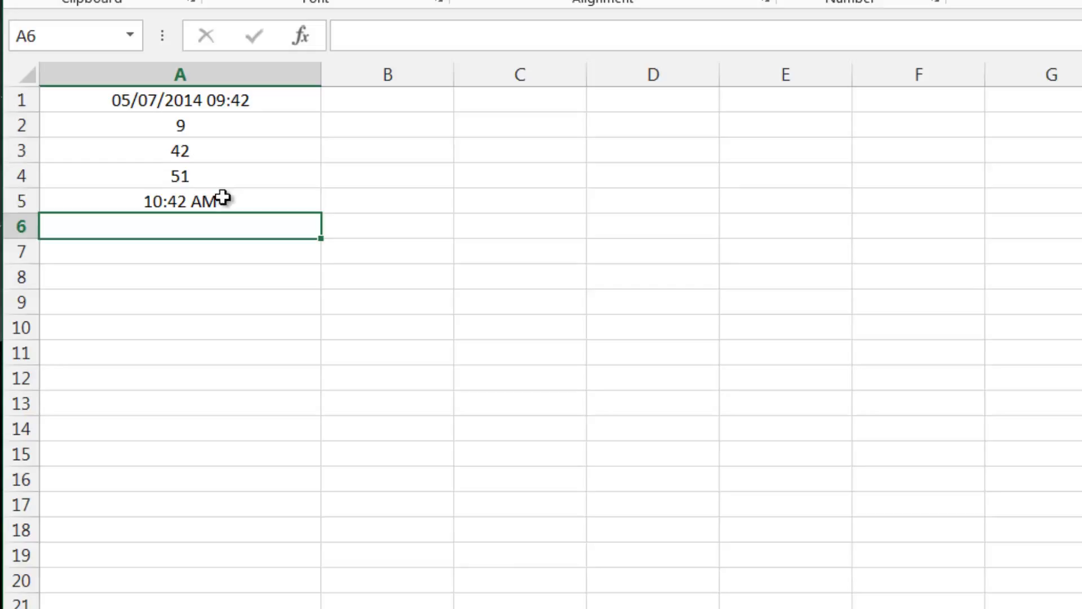
pyautogui.click(180, 200)
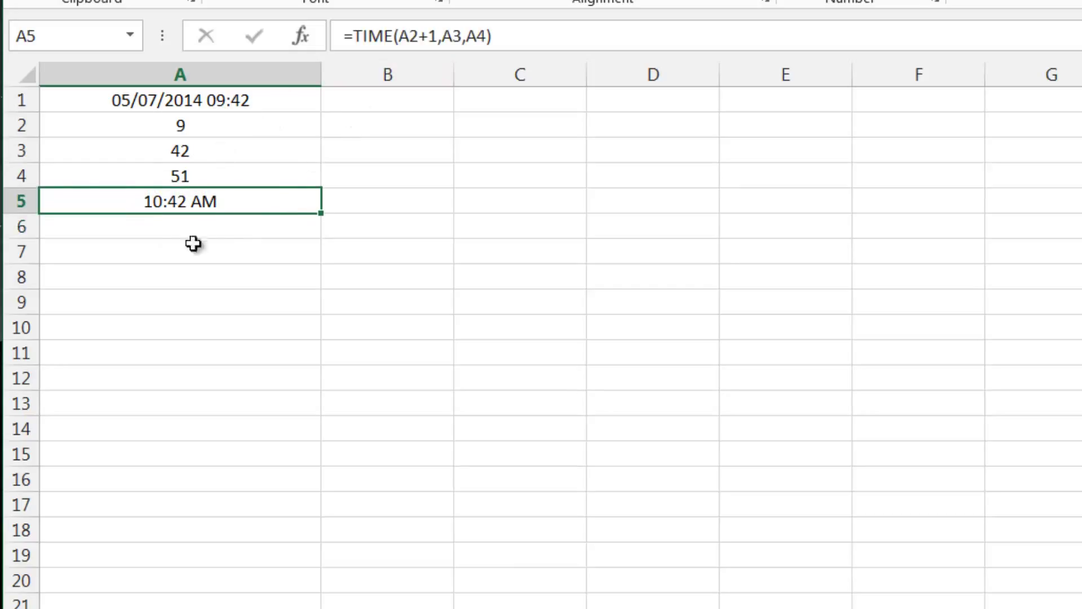
pyautogui.moveTo(261, 168)
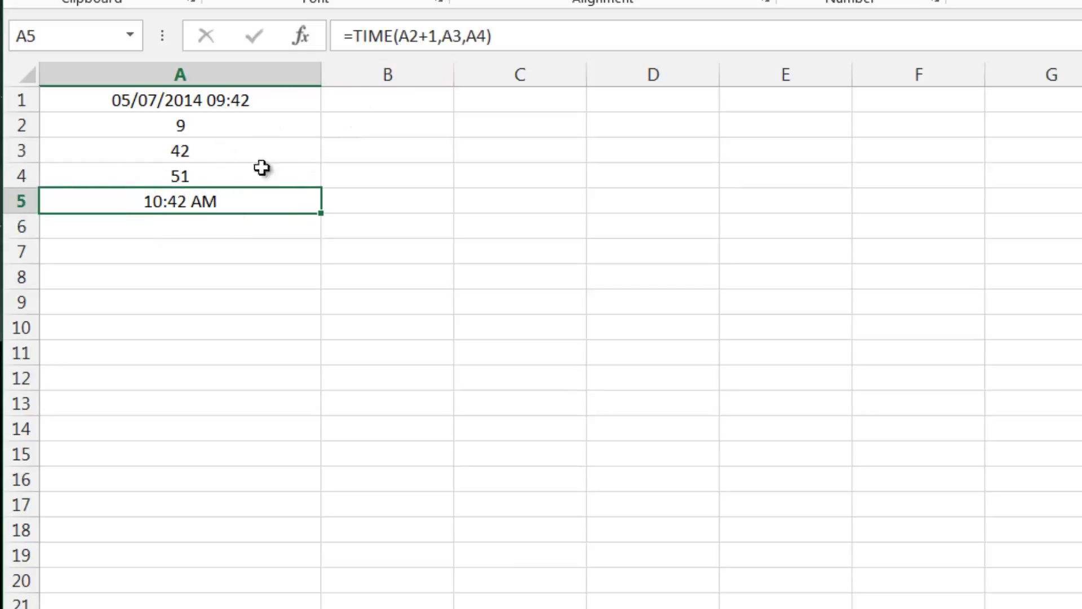
pyautogui.press('backspace')
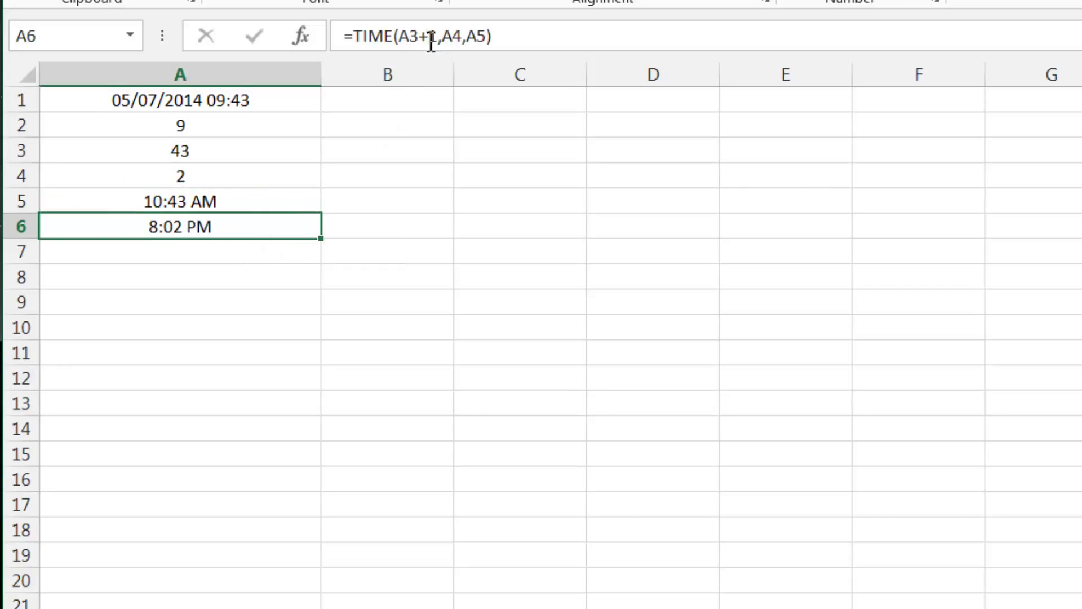
# Edit the pasted A6 formula to =TIME(A2,A3+30,A4), showing 10:13 AM
pyautogui.doubleClick(180, 227)
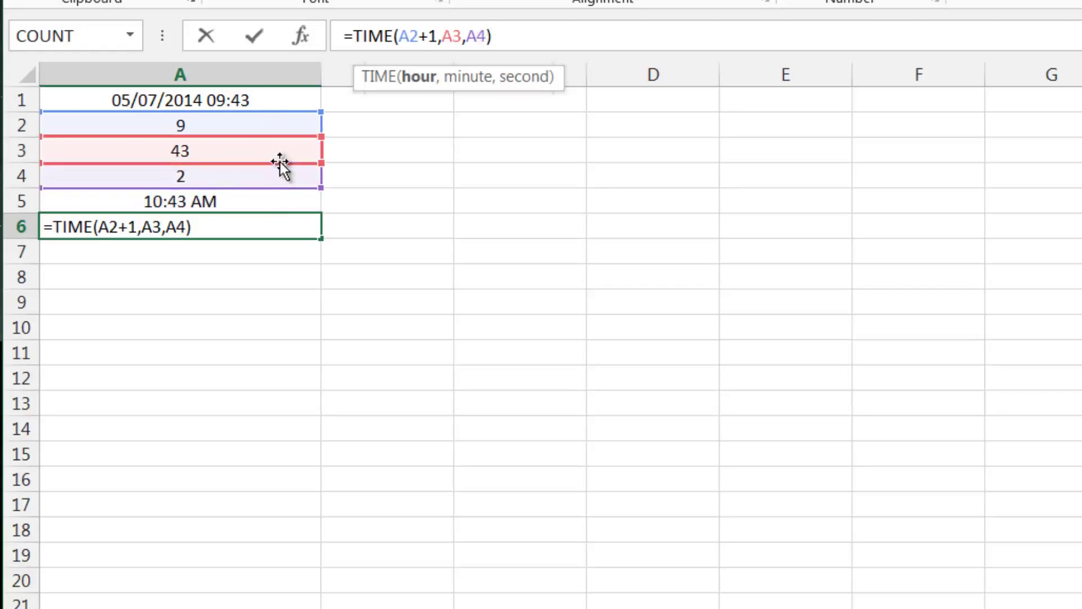
pyautogui.press('Backspace')
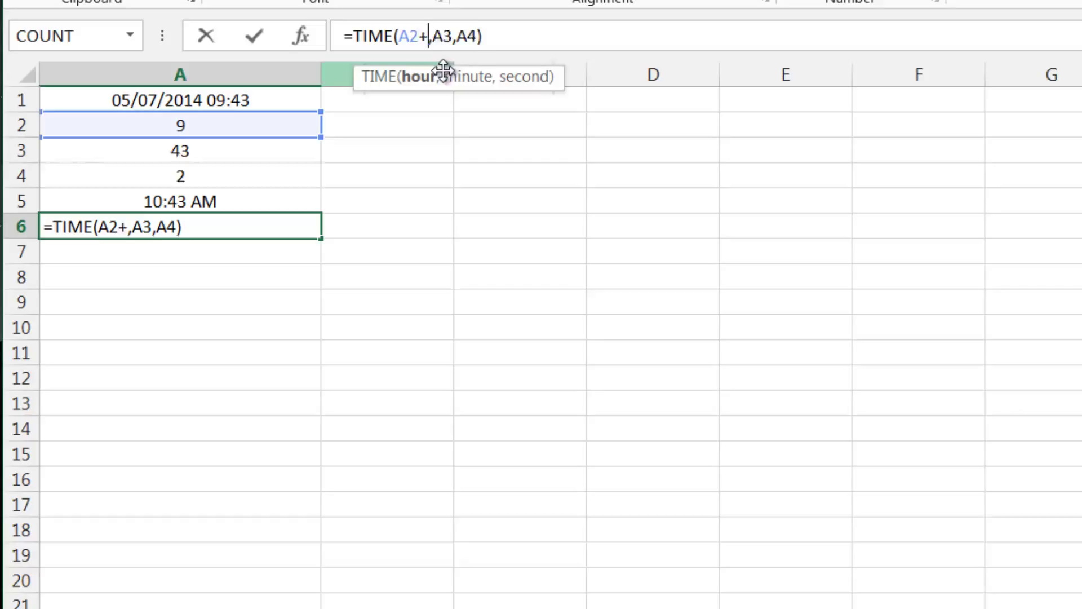
pyautogui.press('Backspace')
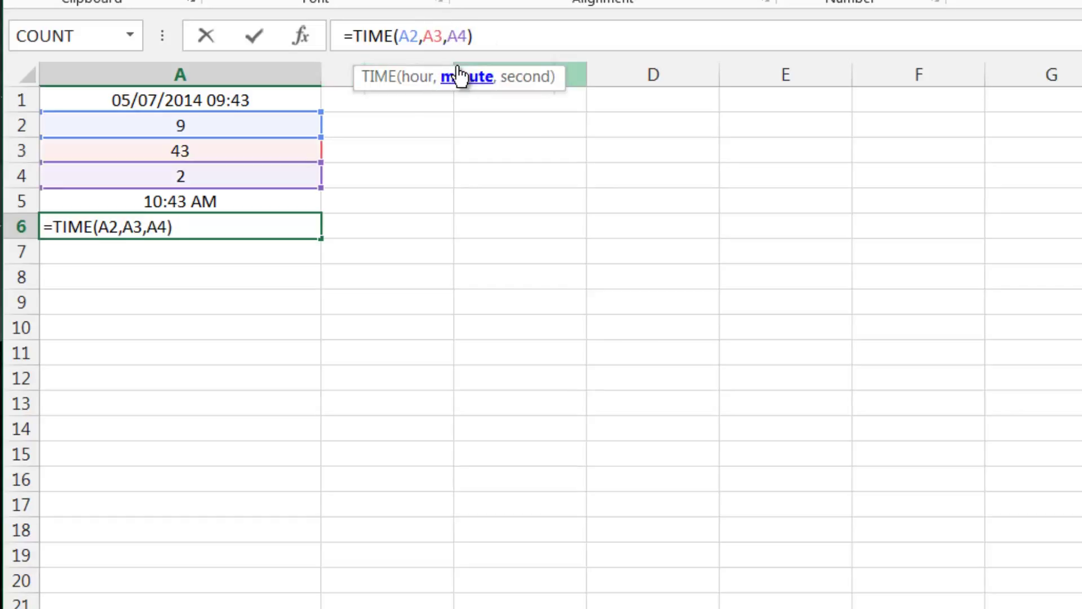
pyautogui.write('+30')
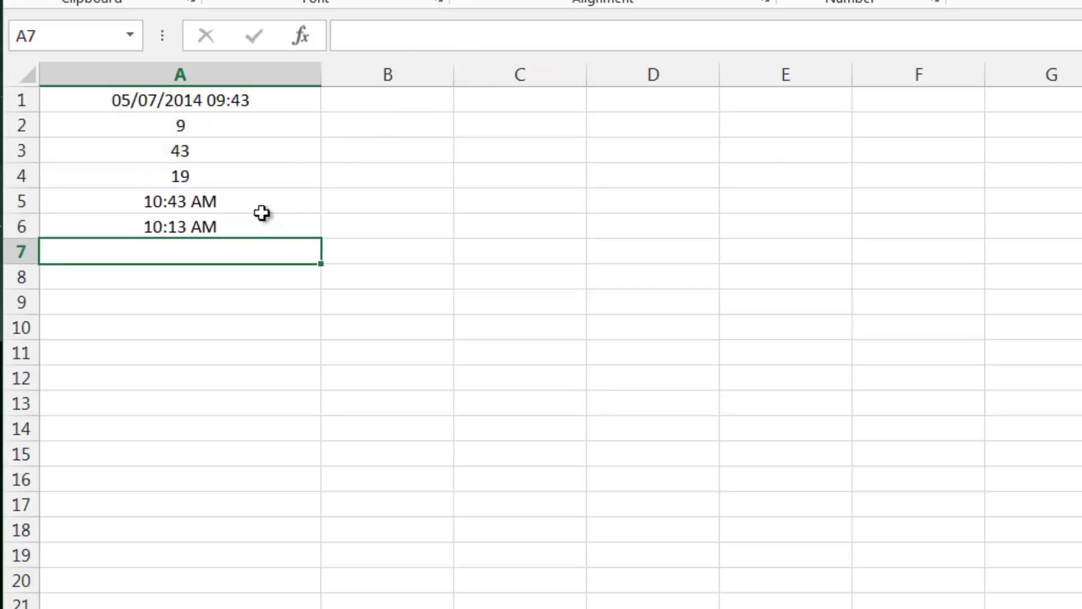
pyautogui.click(181, 226)
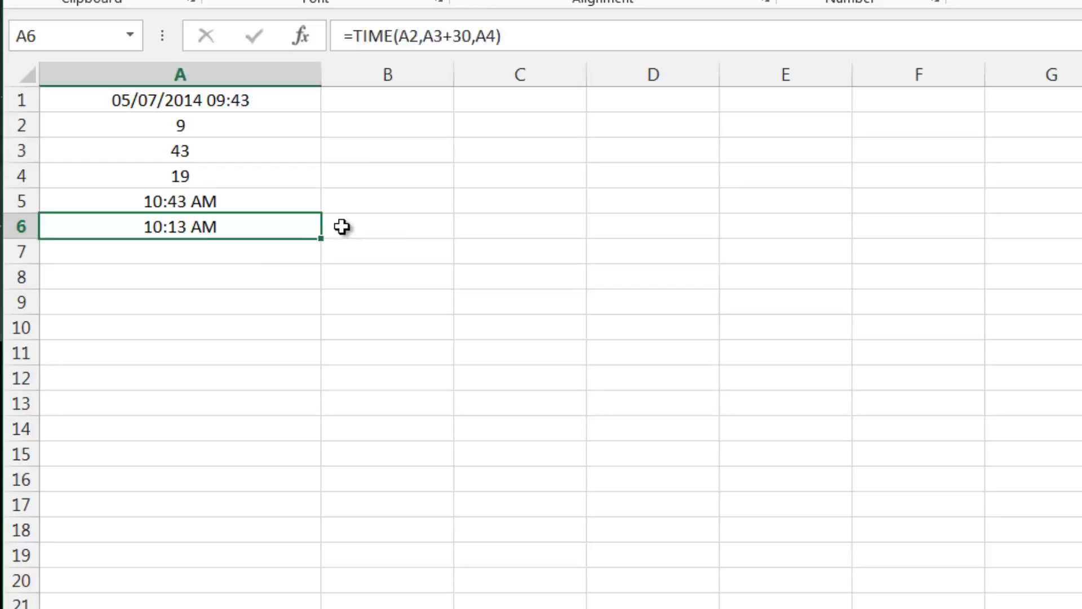
pyautogui.click(179, 201)
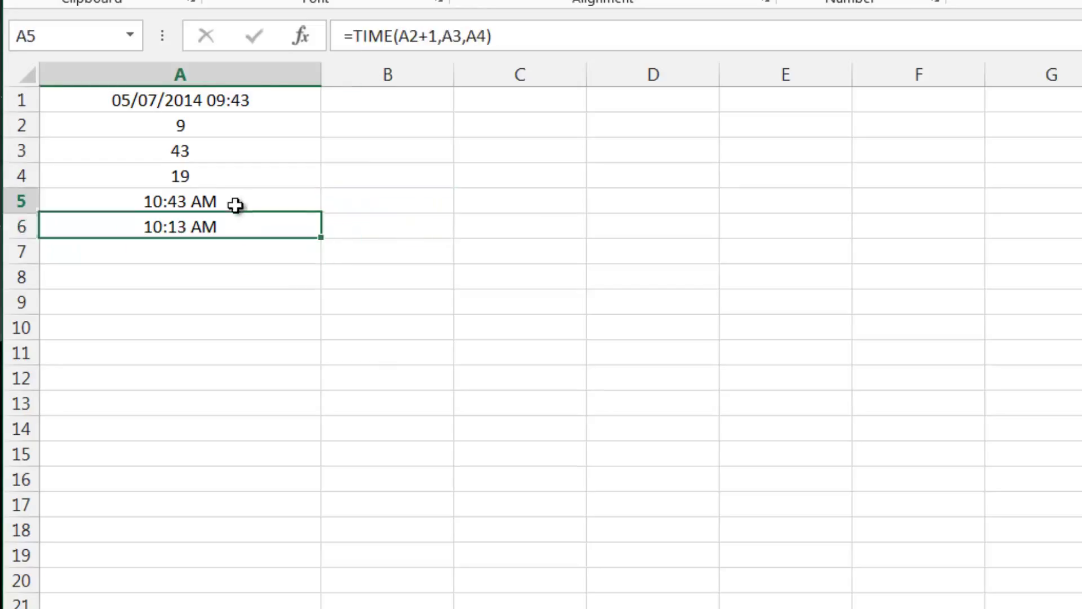
pyautogui.click(387, 227)
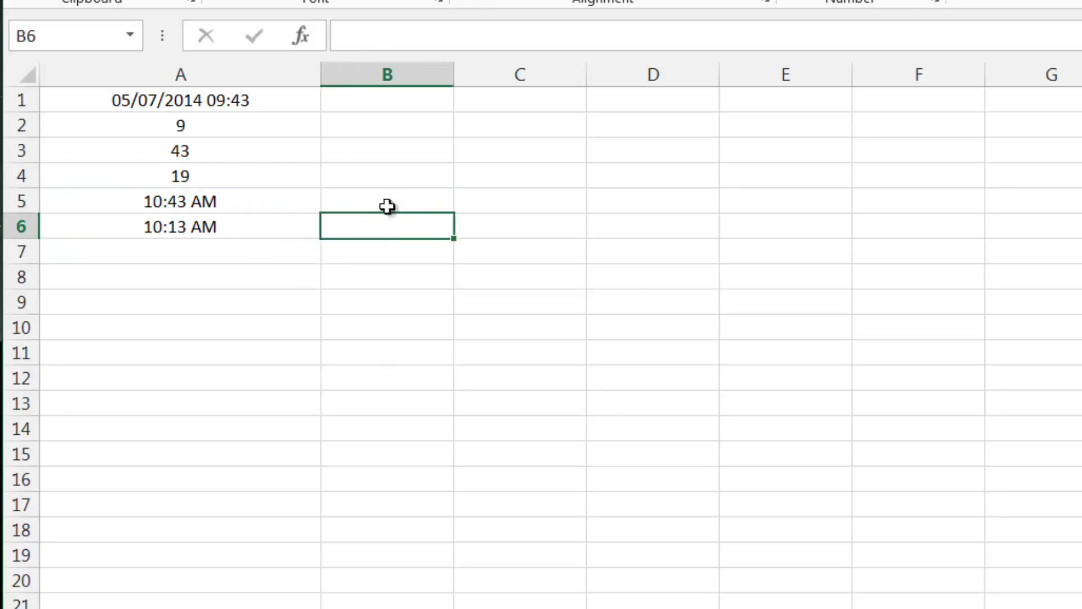
pyautogui.click(385, 200)
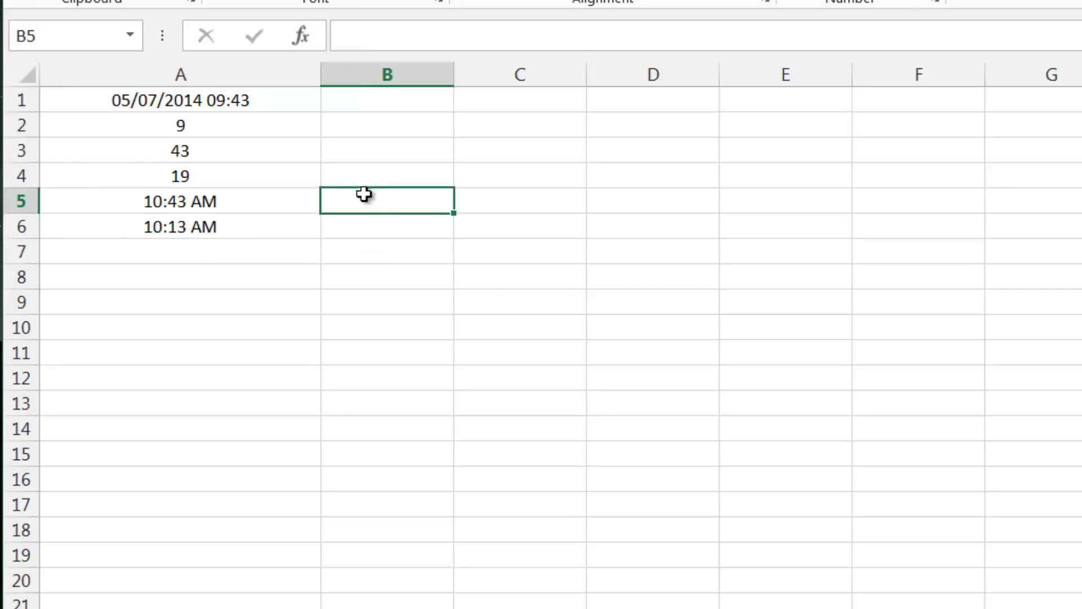
pyautogui.click(385, 99)
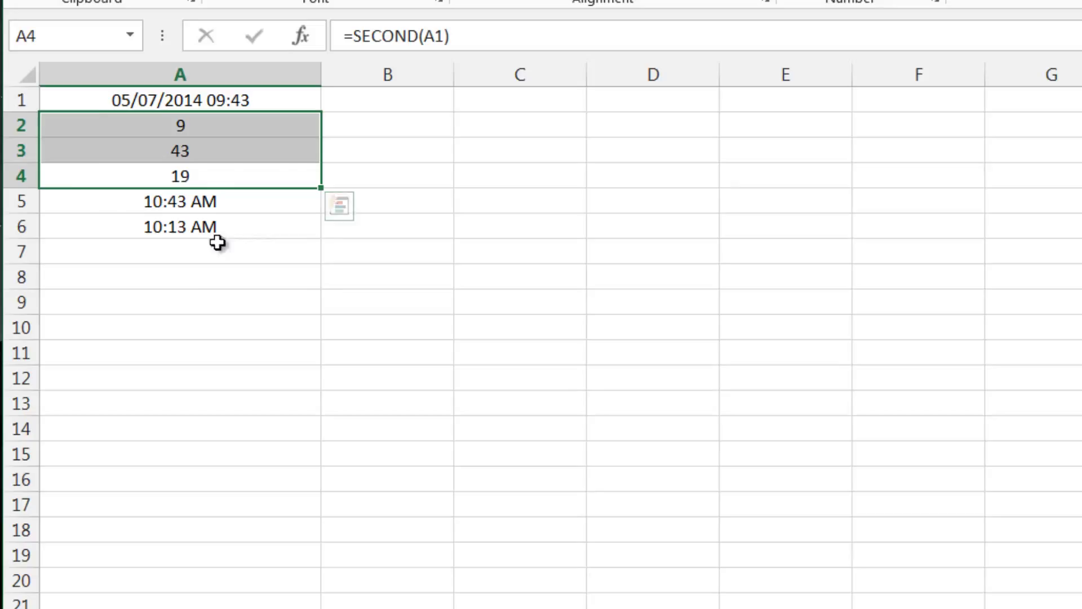
pyautogui.click(180, 200)
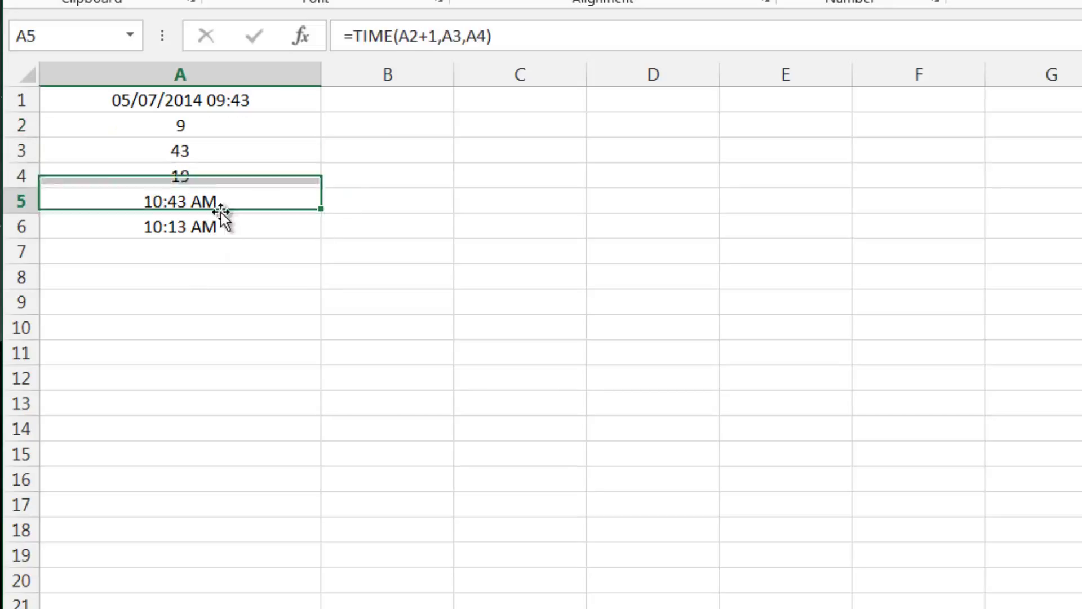
pyautogui.click(181, 226)
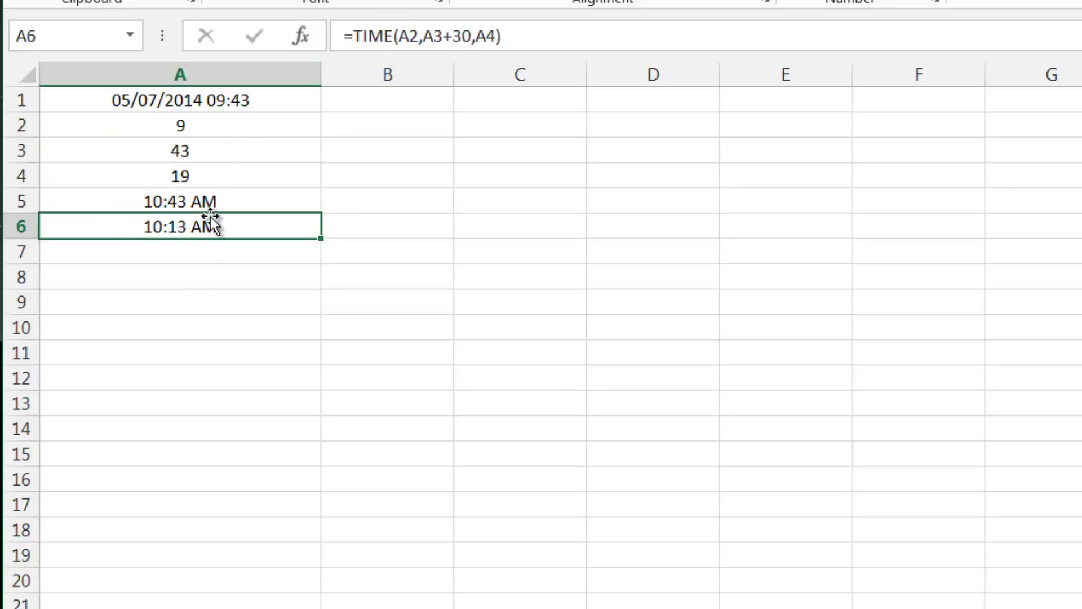
pyautogui.click(181, 125)
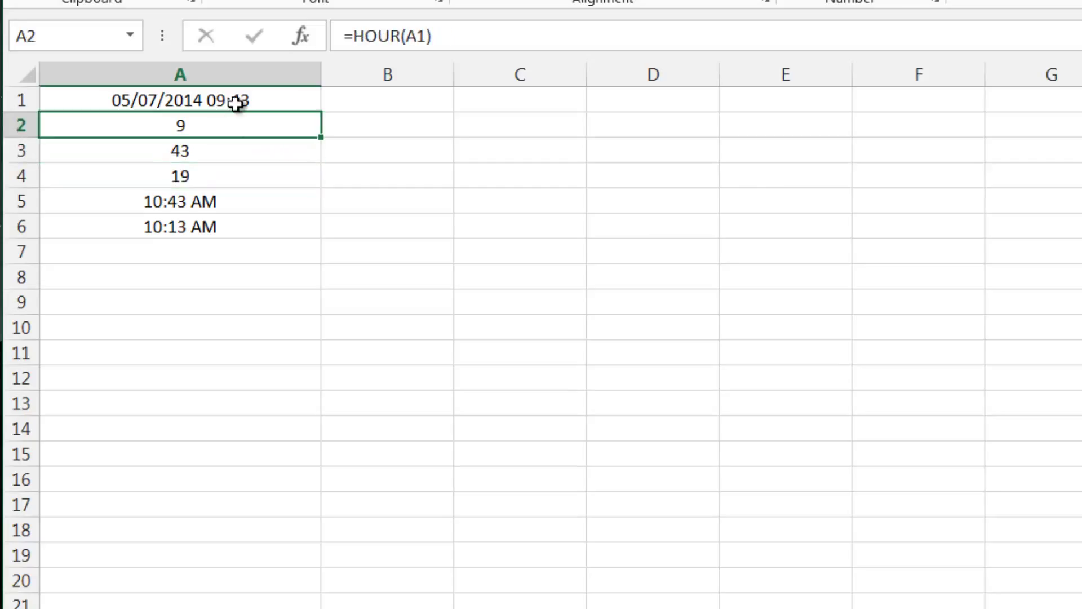
pyautogui.click(180, 99)
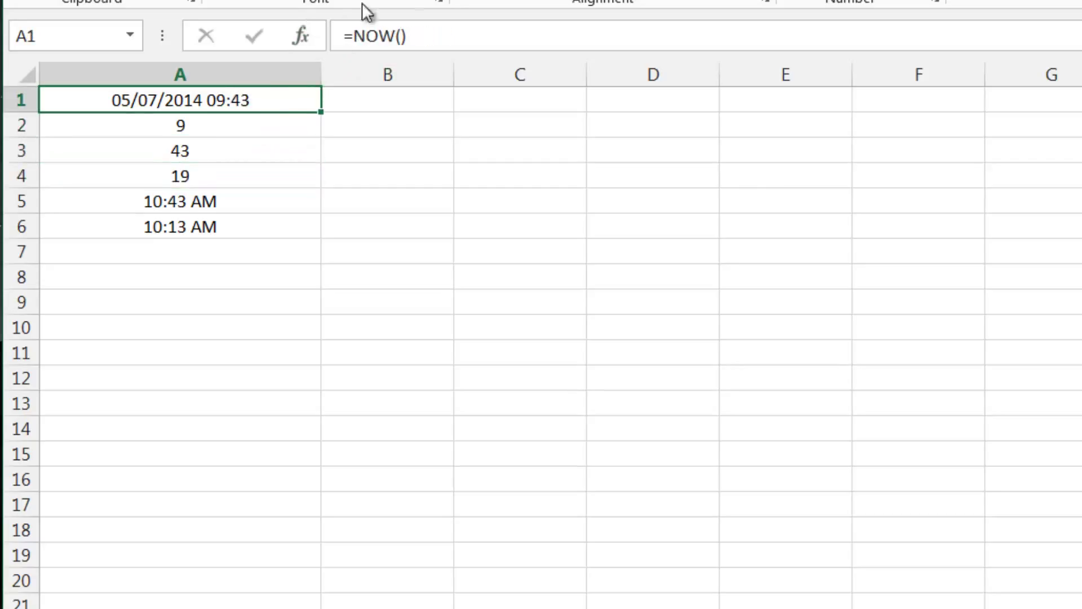
pyautogui.click(181, 200)
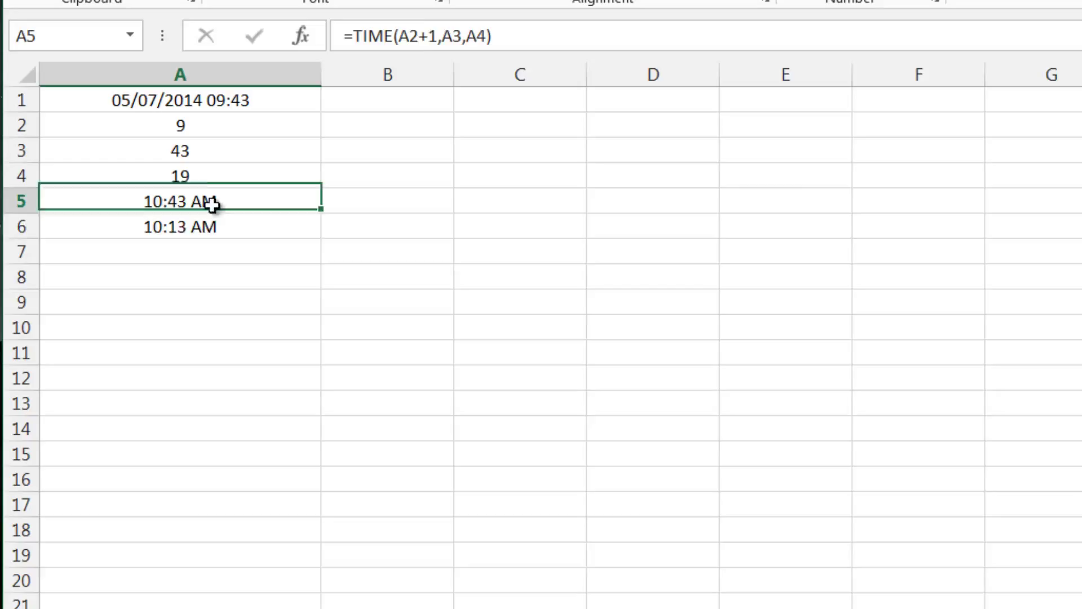
pyautogui.click(180, 225)
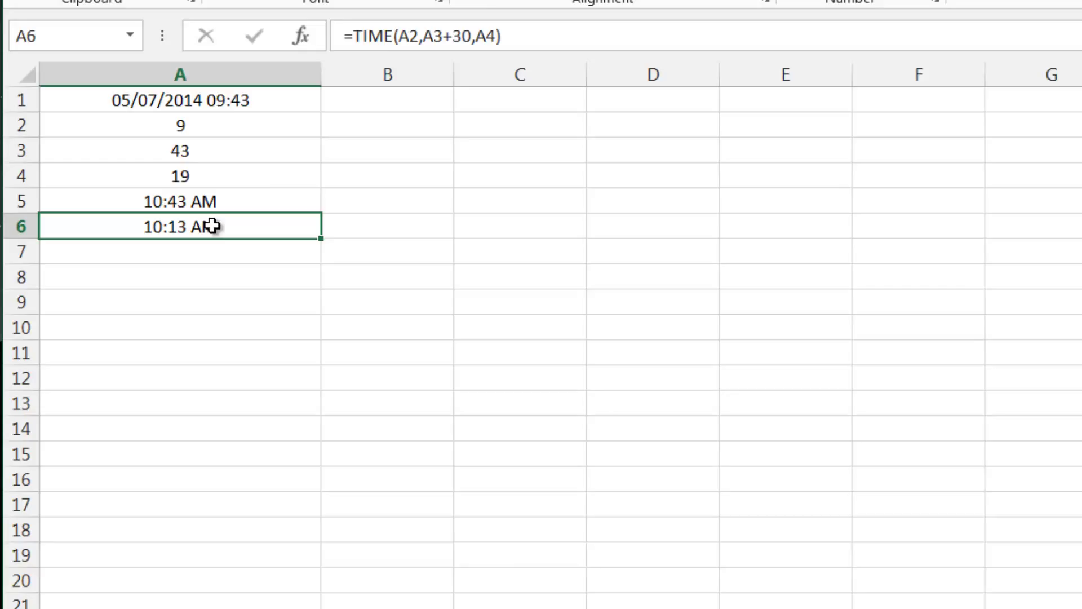
pyautogui.click(181, 99)
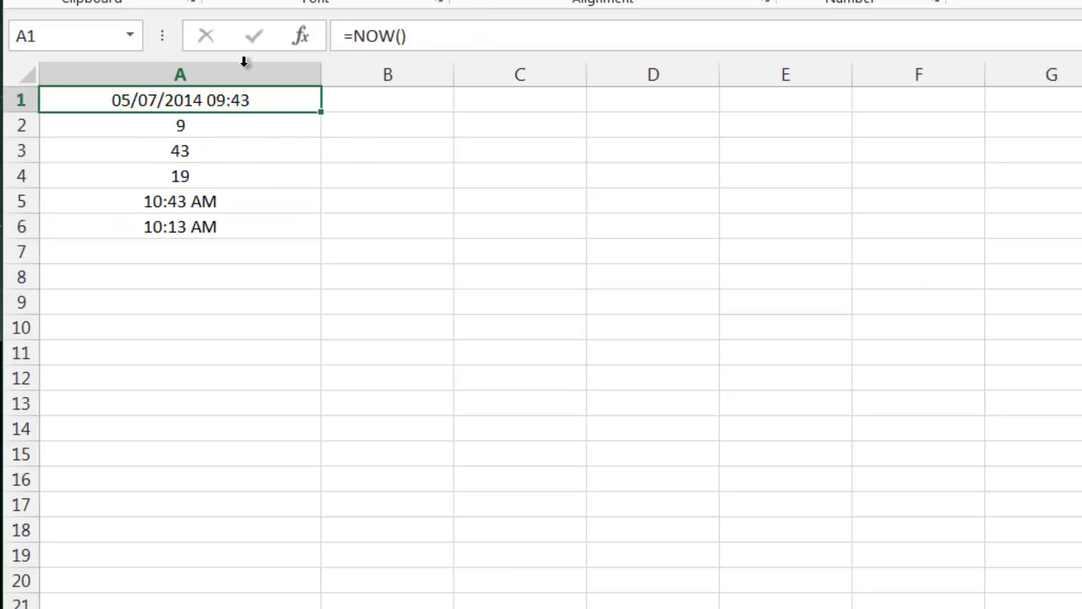
pyautogui.click(179, 74)
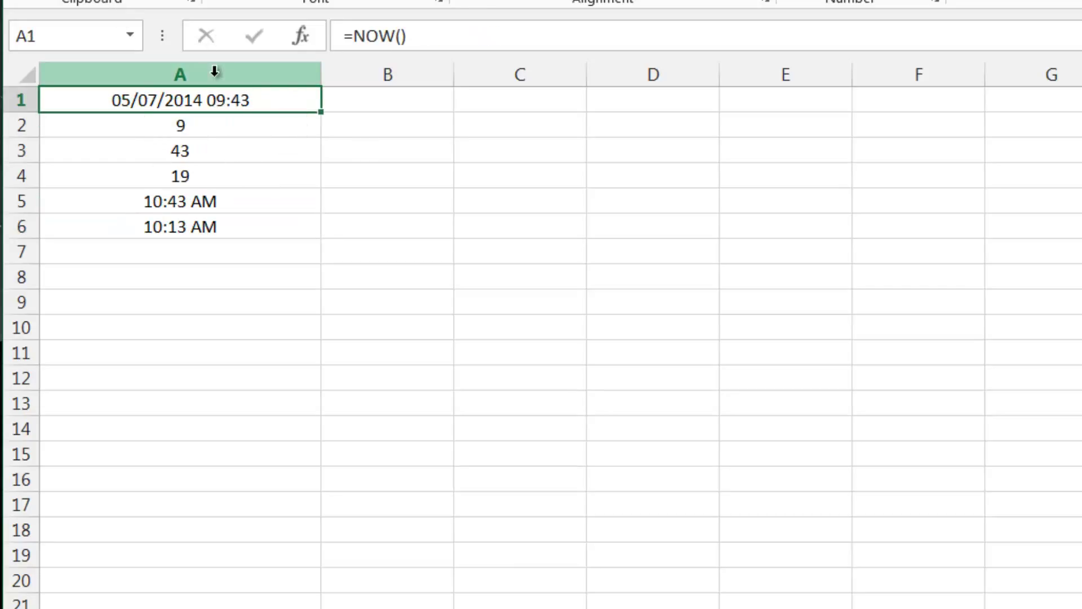